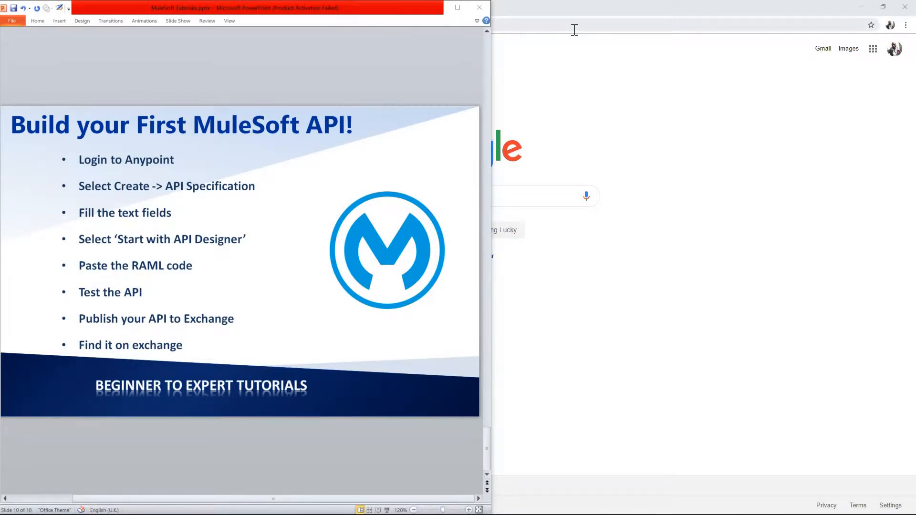
- Bring Chrome forward and shrink it to sit beside the tutorial slides
{"action": "left_click", "coordinate": [480, 8]}
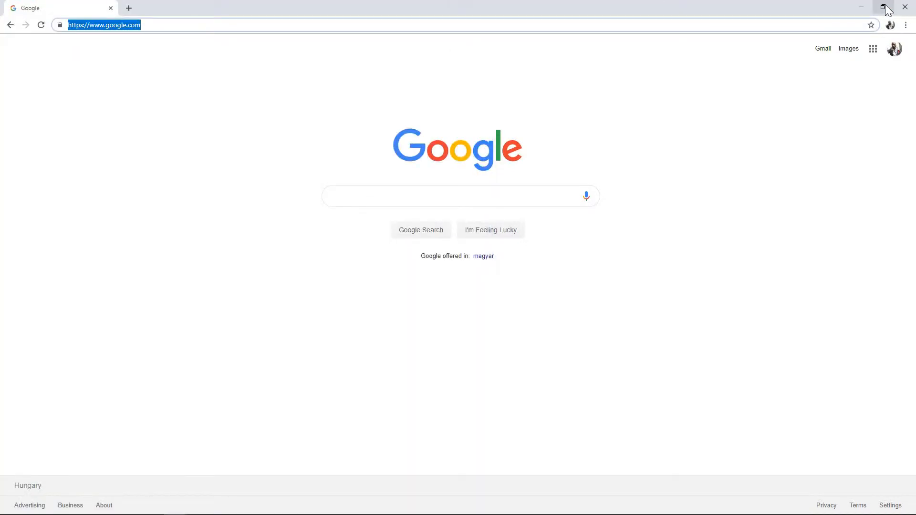
{"action": "left_click", "coordinate": [884, 6]}
{"action": "type", "text": "anypoint.mulesof"}
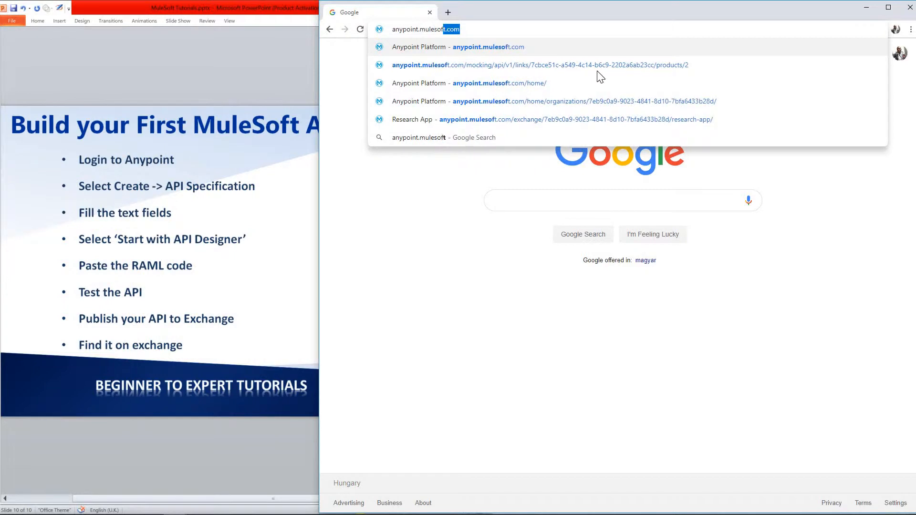
- Go to anypoint.mulesoft.com and sign in with the saved credentials
{"action": "left_click", "coordinate": [480, 83]}
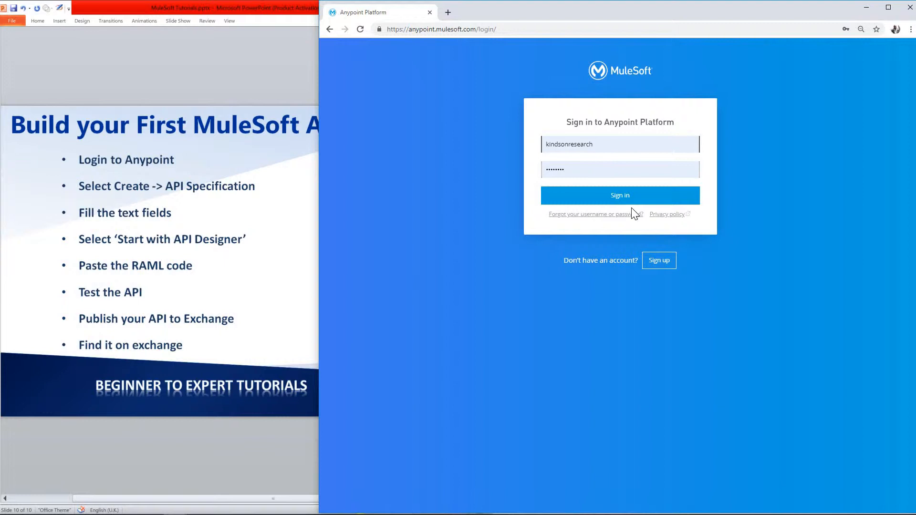
{"action": "left_click", "coordinate": [621, 195]}
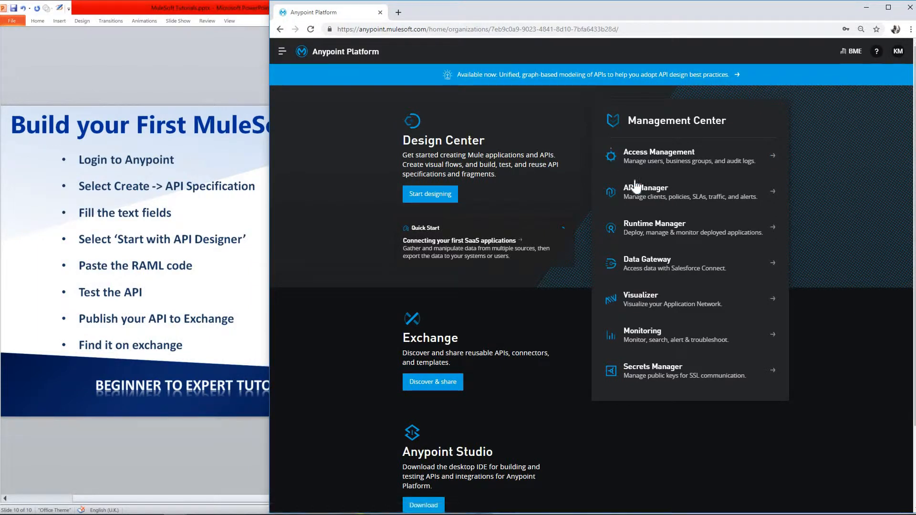
{"action": "mouse_move", "coordinate": [616, 225]}
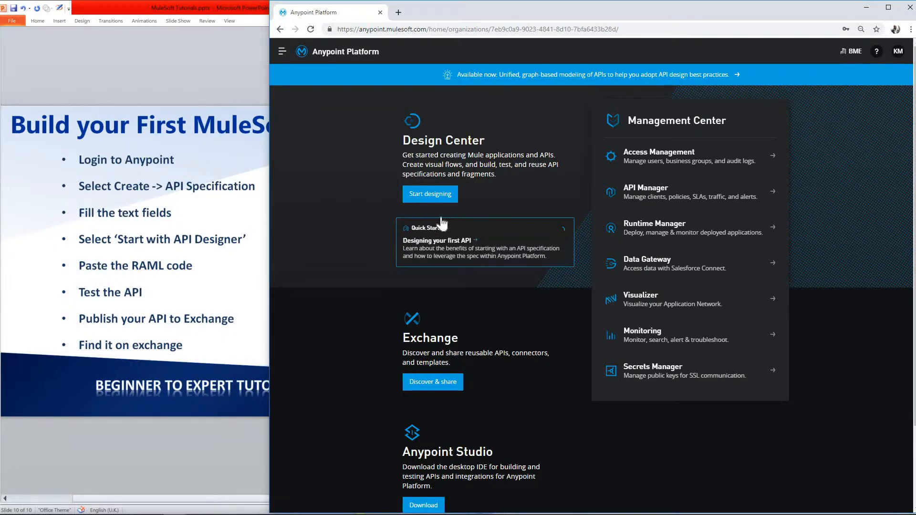
- Start designing in Design Center and set the browser zoom back to 100%
{"action": "left_click", "coordinate": [429, 194]}
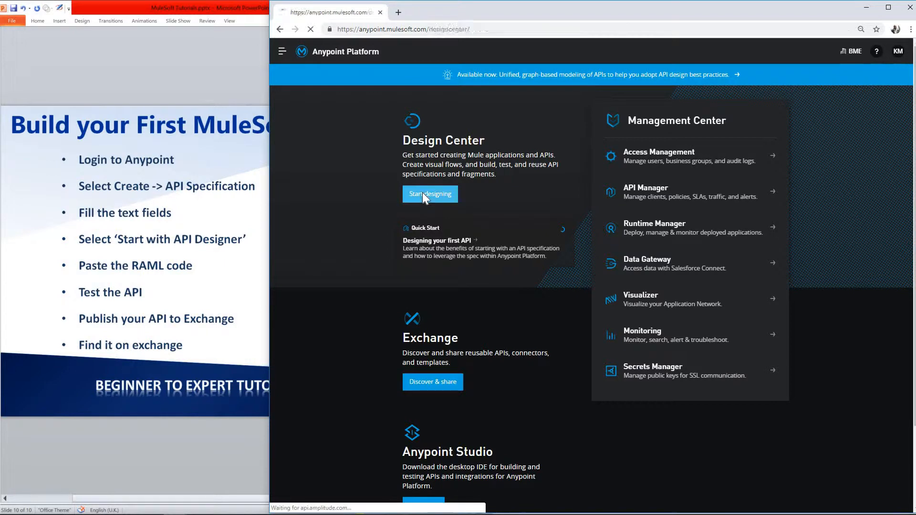
{"action": "left_click", "coordinate": [429, 194]}
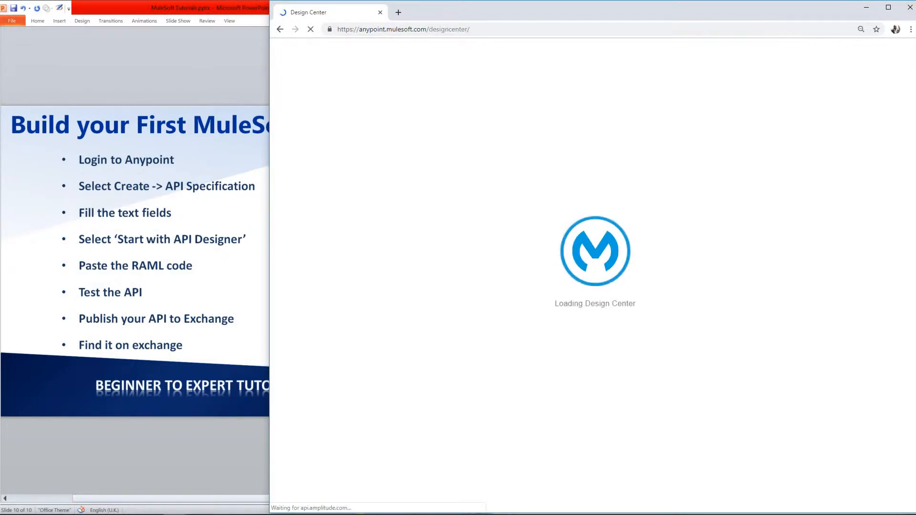
{"action": "left_click", "coordinate": [911, 29]}
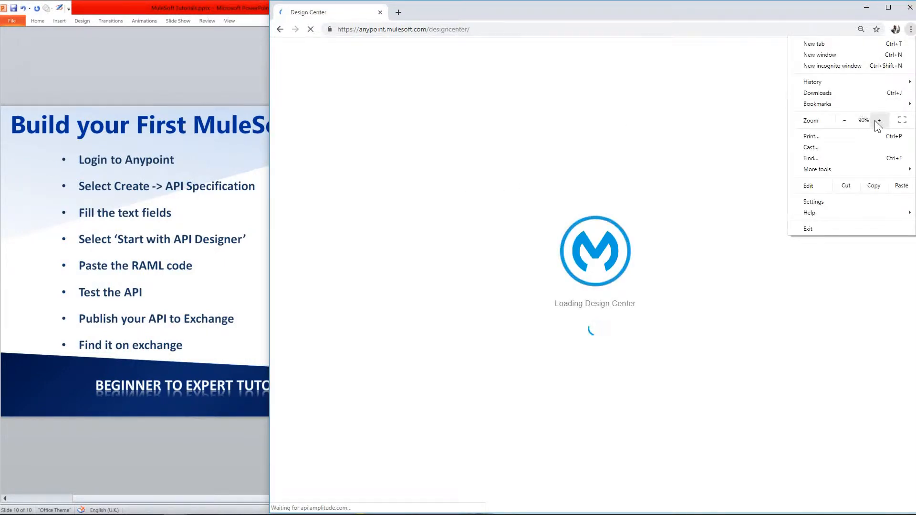
{"action": "left_click", "coordinate": [880, 121]}
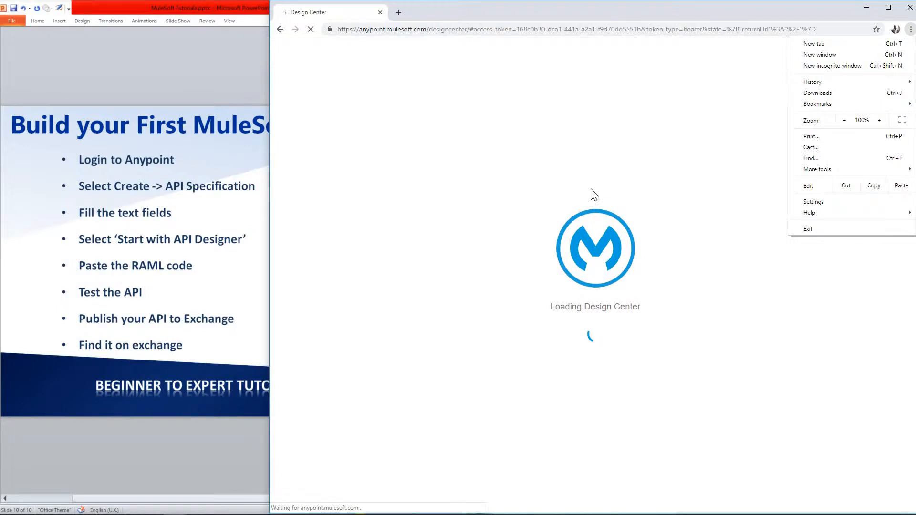
{"action": "mouse_move", "coordinate": [610, 206]}
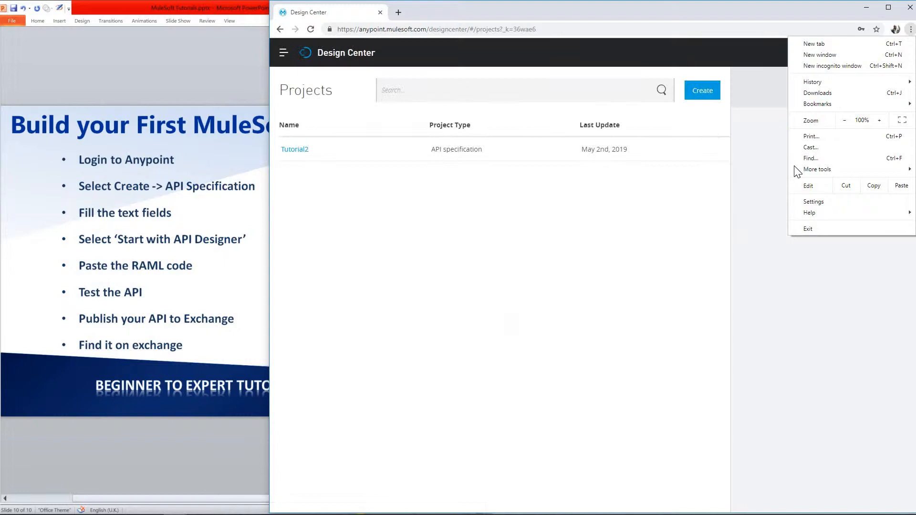
{"action": "mouse_move", "coordinate": [447, 180]}
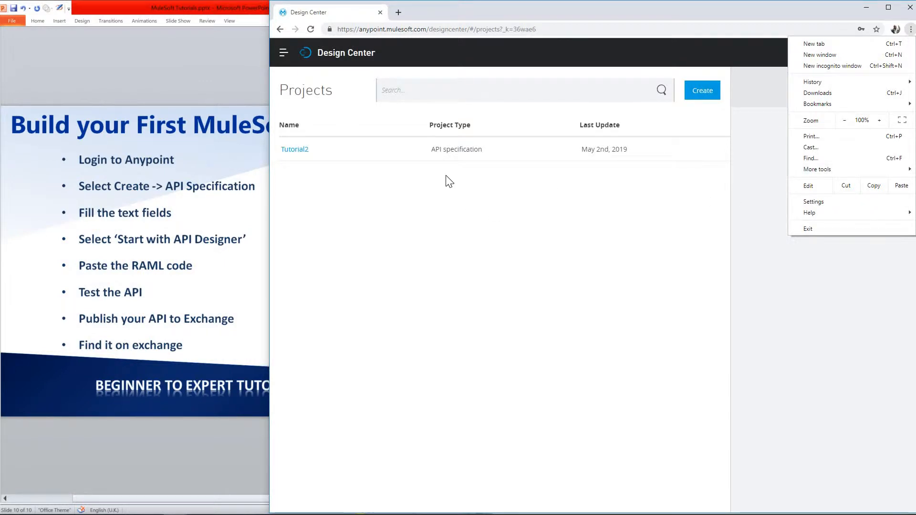
{"action": "mouse_move", "coordinate": [578, 97]}
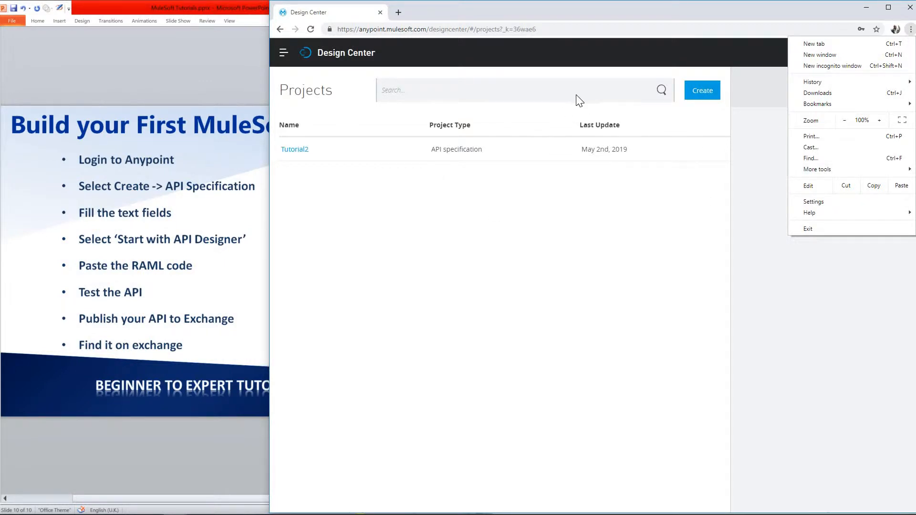
{"action": "mouse_move", "coordinate": [705, 97]}
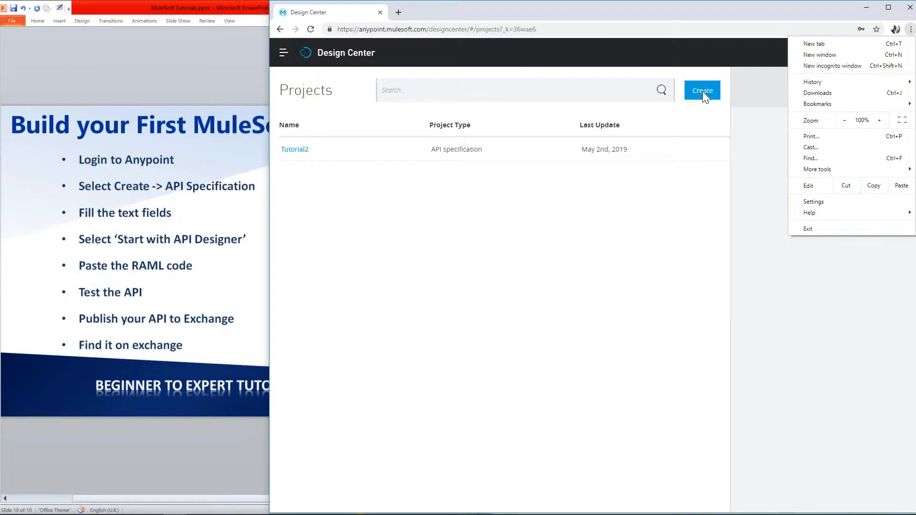
- Create a new project of type API specification
{"action": "left_click", "coordinate": [702, 89]}
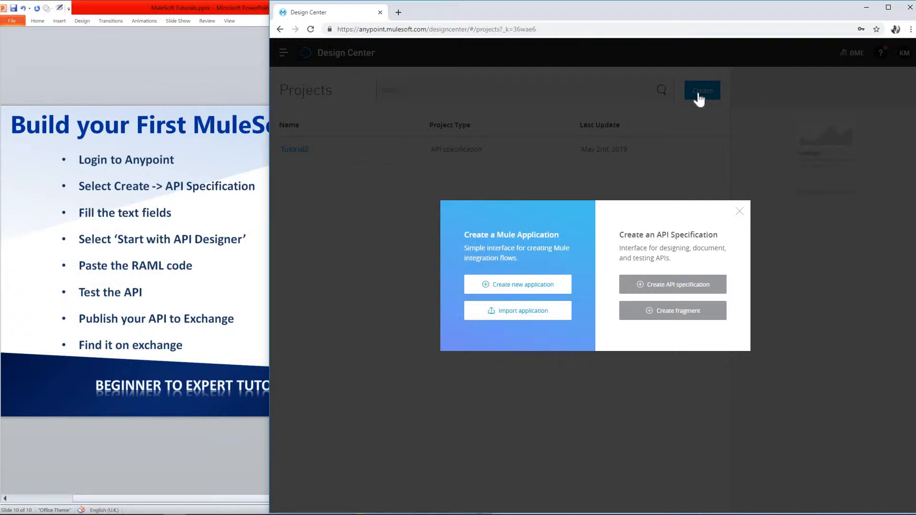
{"action": "mouse_move", "coordinate": [658, 326]}
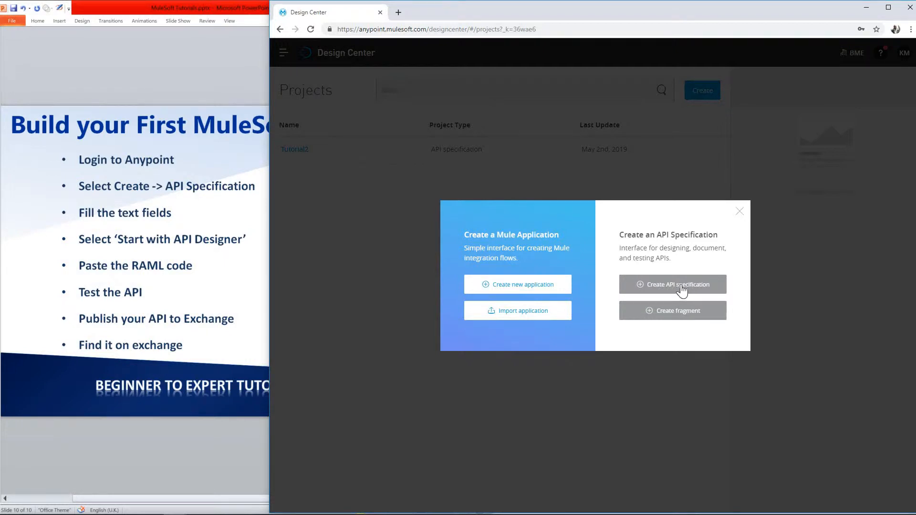
{"action": "mouse_move", "coordinate": [660, 269]}
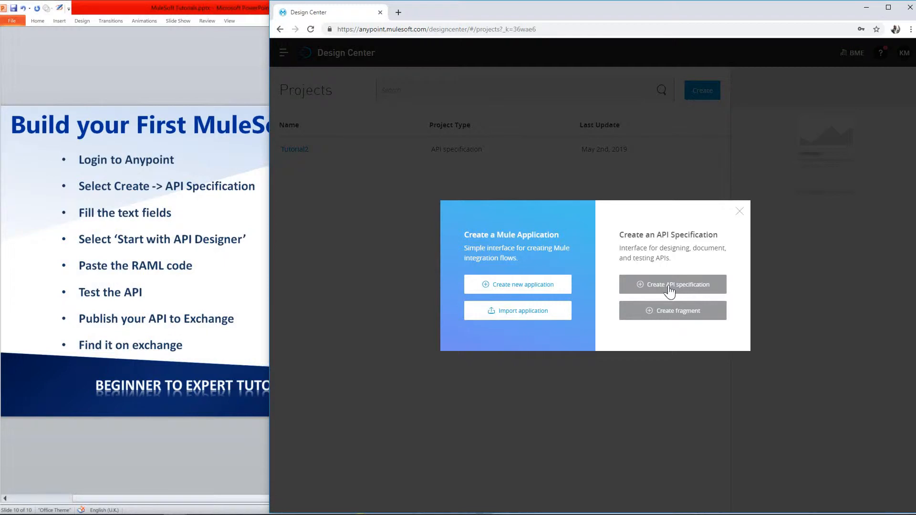
{"action": "left_click", "coordinate": [673, 284]}
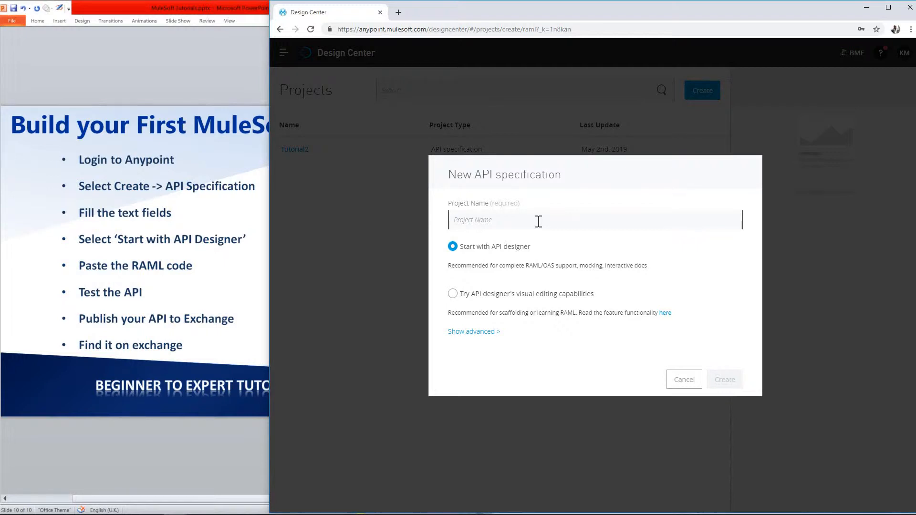
- Name the project MuleSoftTutorial3, keep Start with API designer, and create it
{"action": "type", "text": "Tutorial2"}
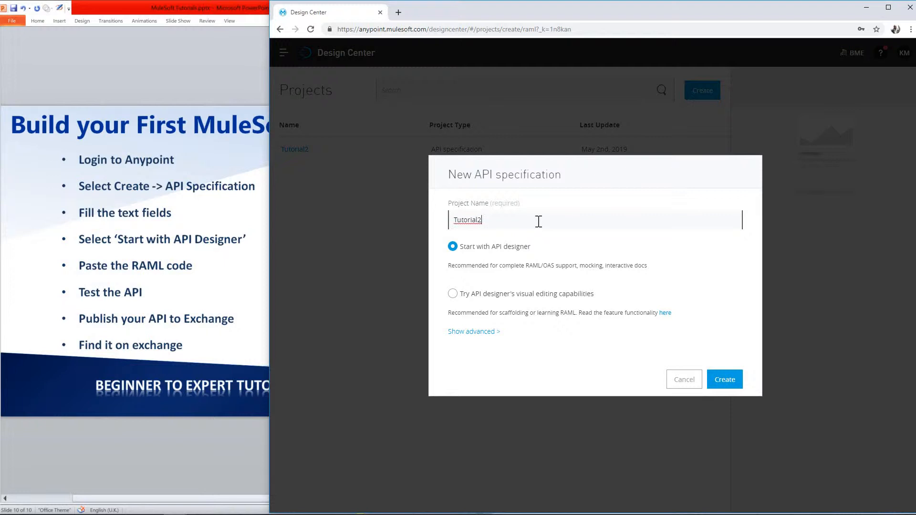
{"action": "type", "text": "Tutorial3"}
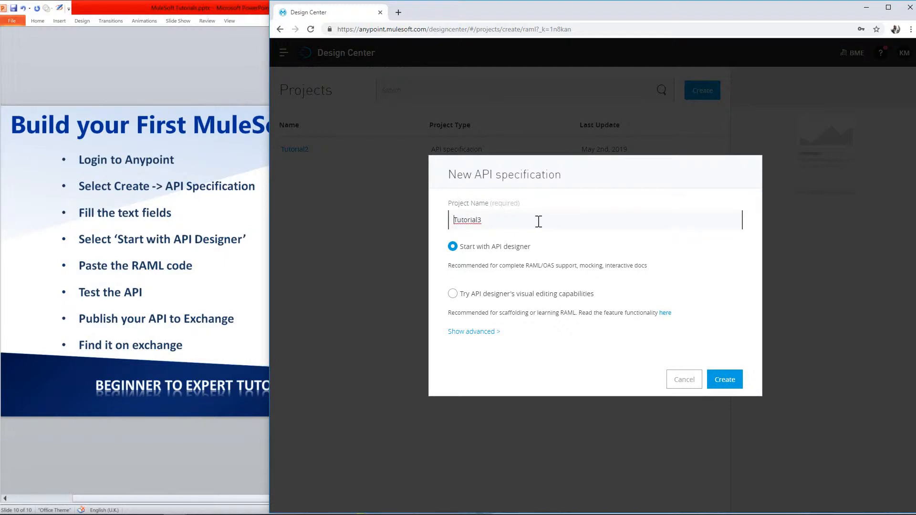
{"action": "type", "text": "MuleFo"}
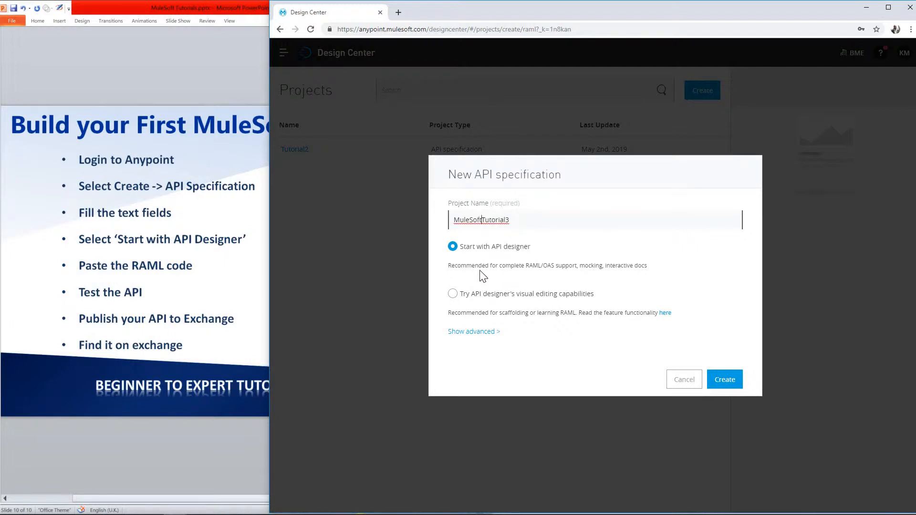
{"action": "mouse_move", "coordinate": [529, 252]}
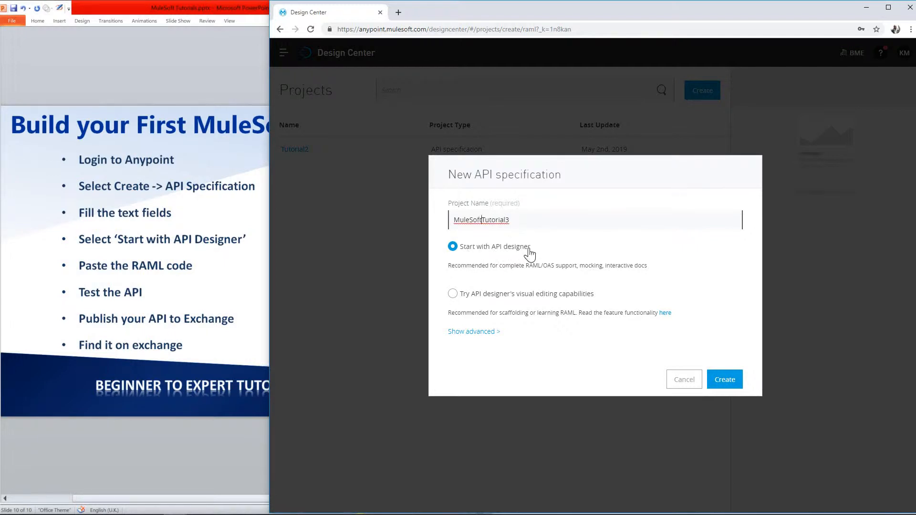
{"action": "mouse_move", "coordinate": [525, 264]}
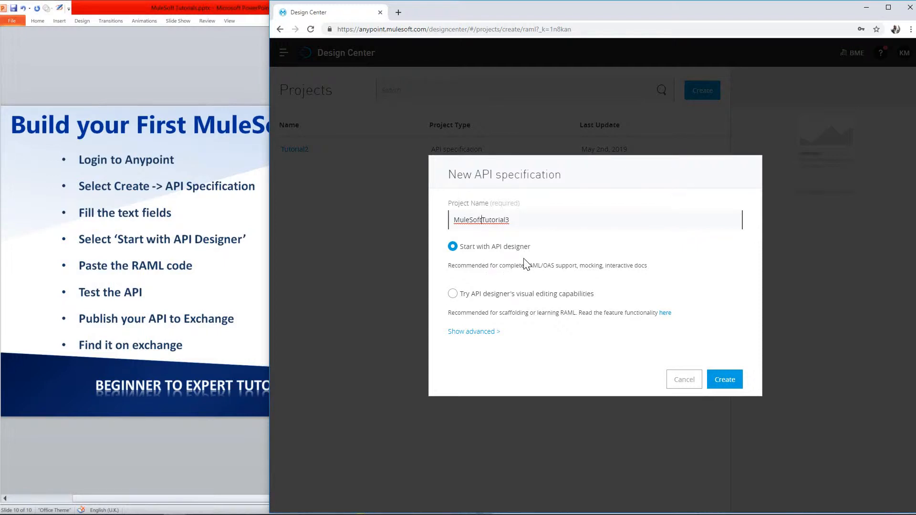
{"action": "mouse_move", "coordinate": [582, 280]}
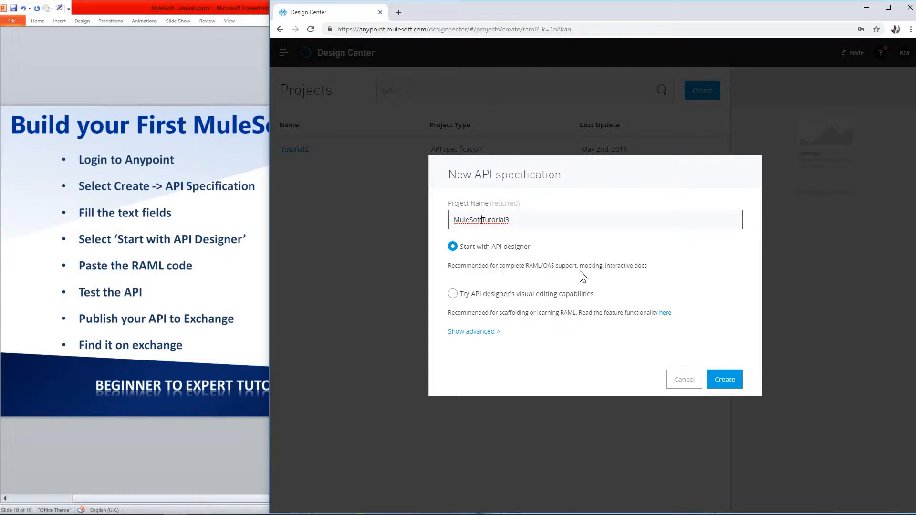
{"action": "mouse_move", "coordinate": [576, 209]}
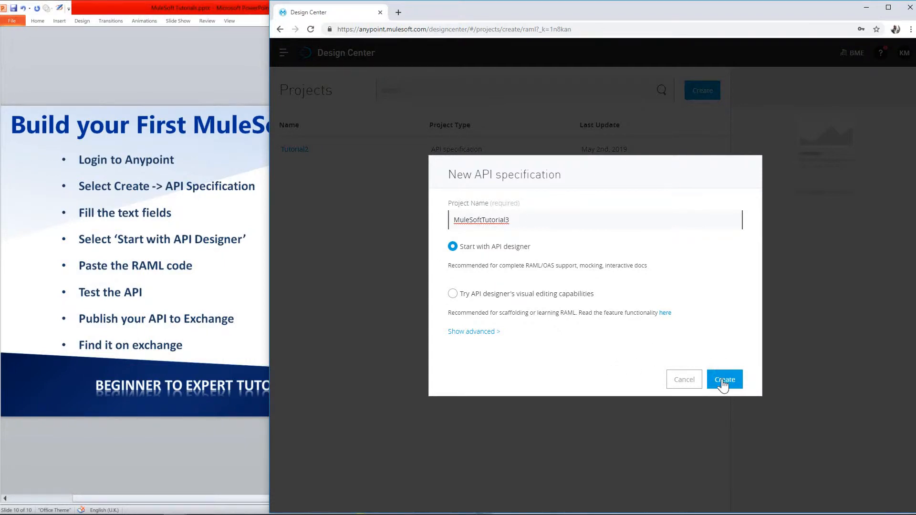
{"action": "left_click", "coordinate": [726, 380]}
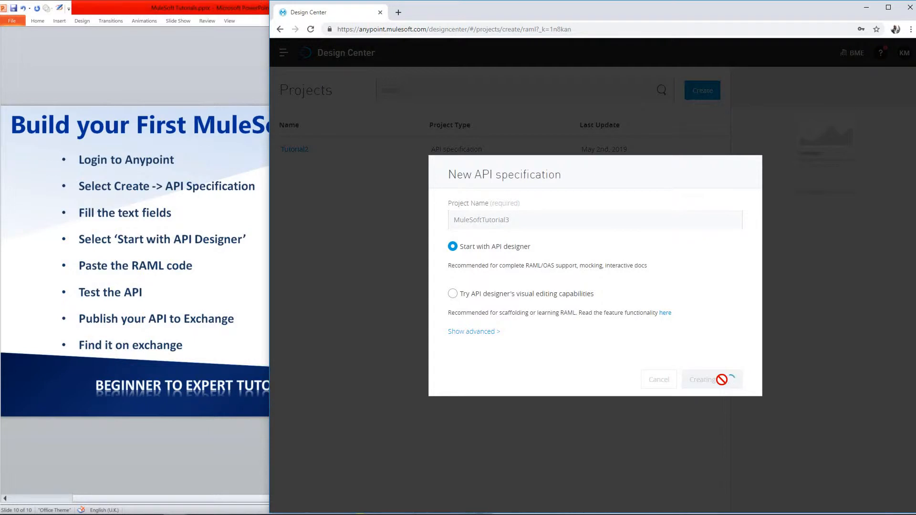
- Select all starter content in mulesofttutorial3.raml so it can be deleted
{"action": "left_click", "coordinate": [712, 380]}
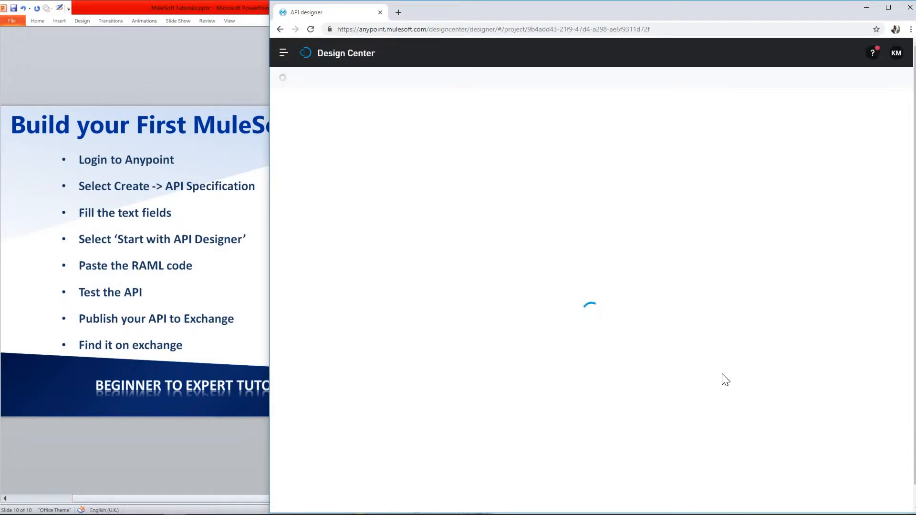
{"action": "mouse_move", "coordinate": [605, 261]}
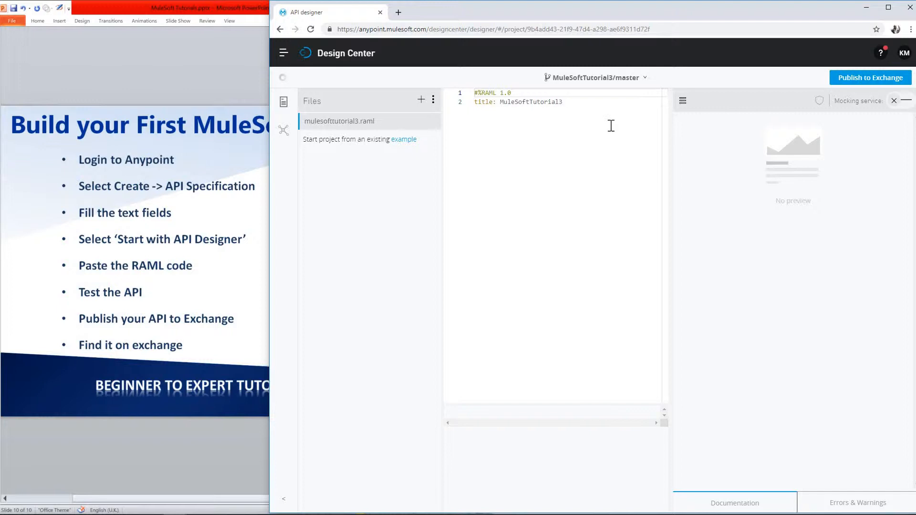
{"action": "key", "text": "ctrl+a"}
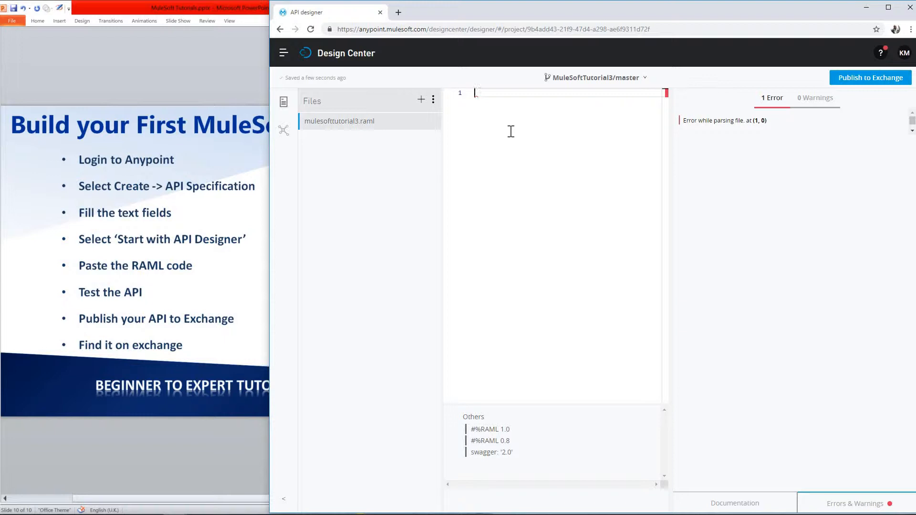
{"action": "mouse_move", "coordinate": [537, 96]}
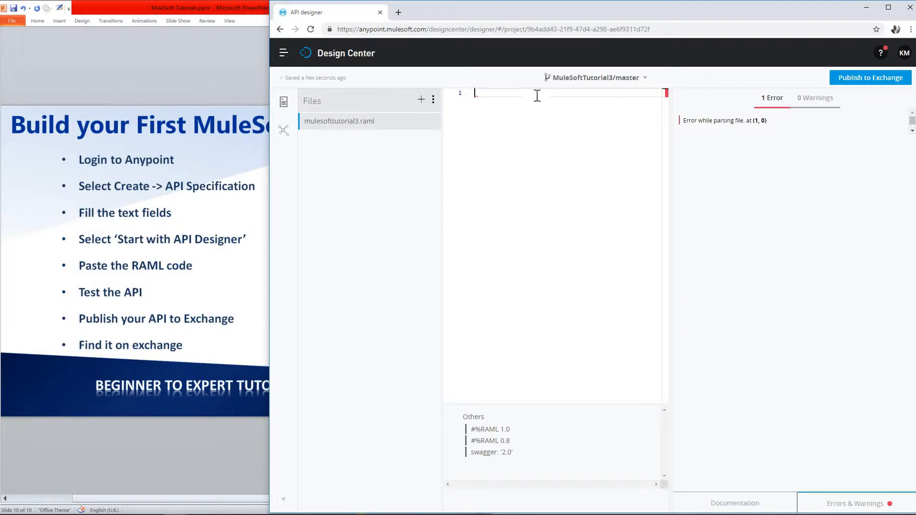
{"action": "mouse_move", "coordinate": [498, 111]}
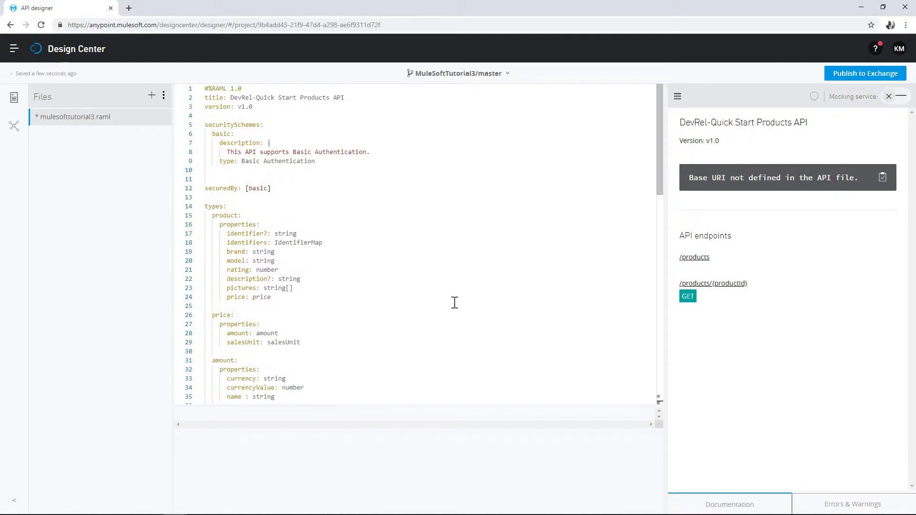
{"action": "mouse_move", "coordinate": [370, 308]}
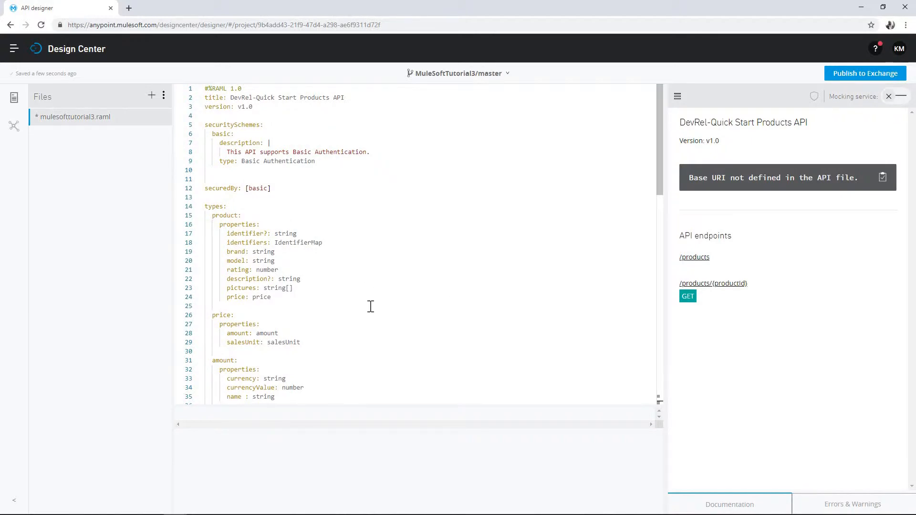
{"action": "scroll", "scroll_direction": "down", "scroll_amount": 3}
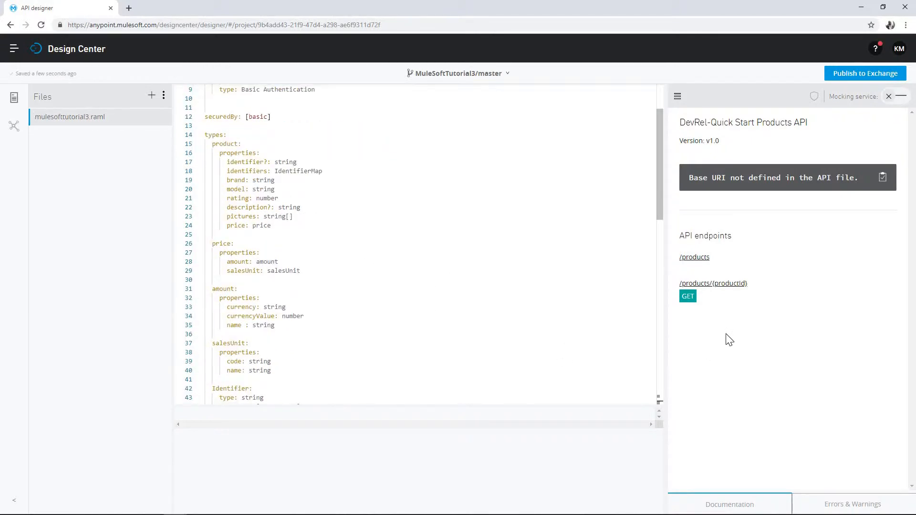
{"action": "mouse_move", "coordinate": [764, 299]}
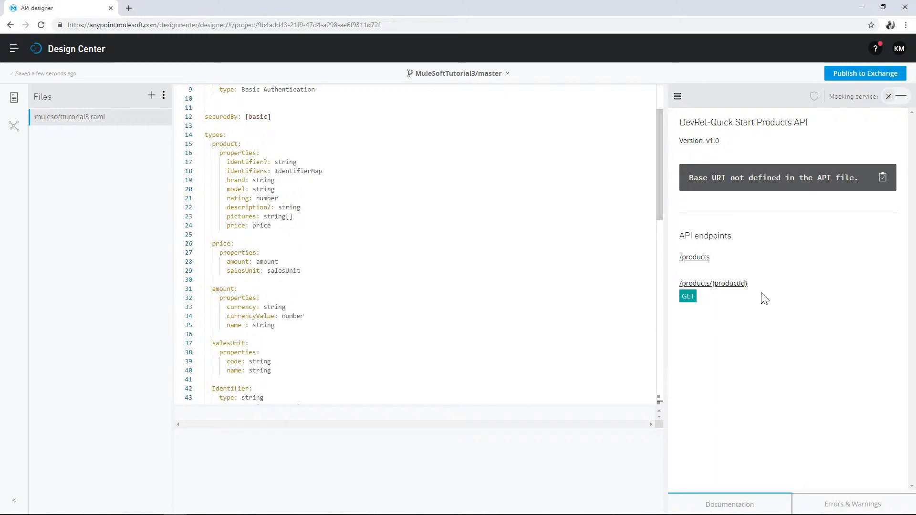
{"action": "mouse_move", "coordinate": [689, 369]}
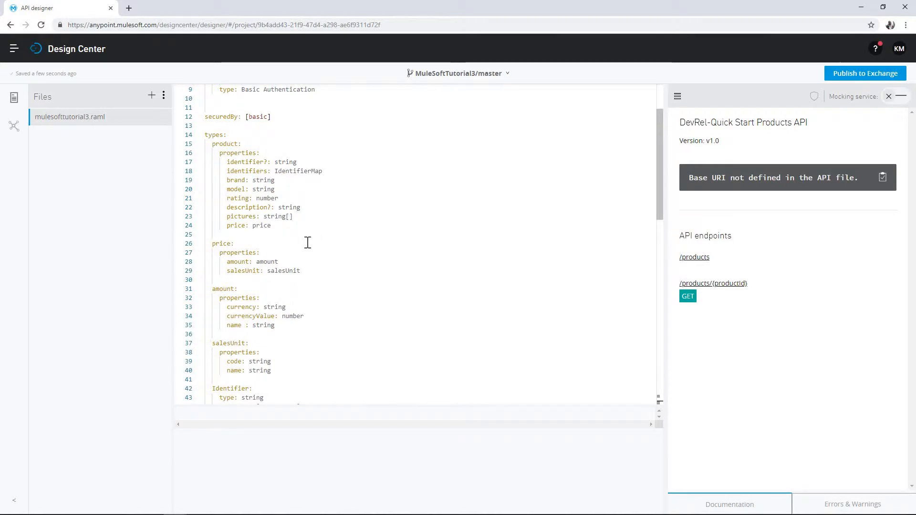
{"action": "scroll", "scroll_direction": "down", "scroll_amount": 3}
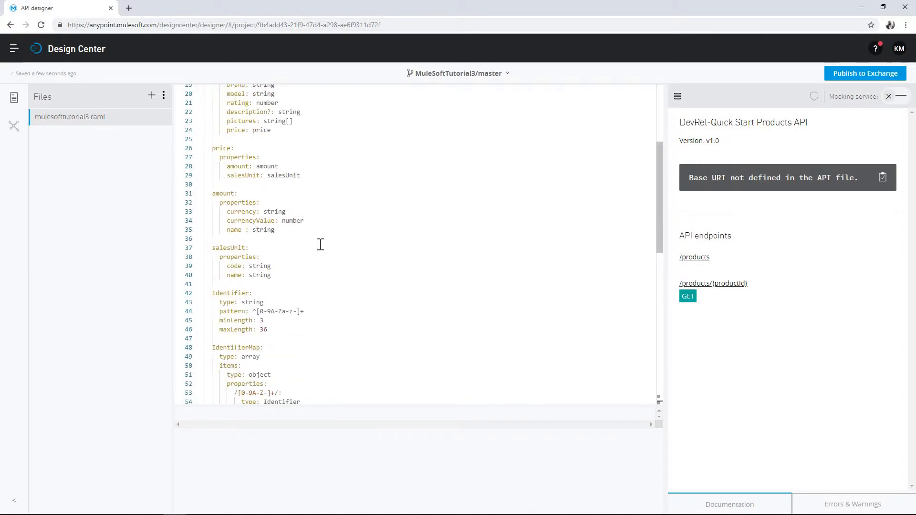
{"action": "mouse_move", "coordinate": [704, 277]}
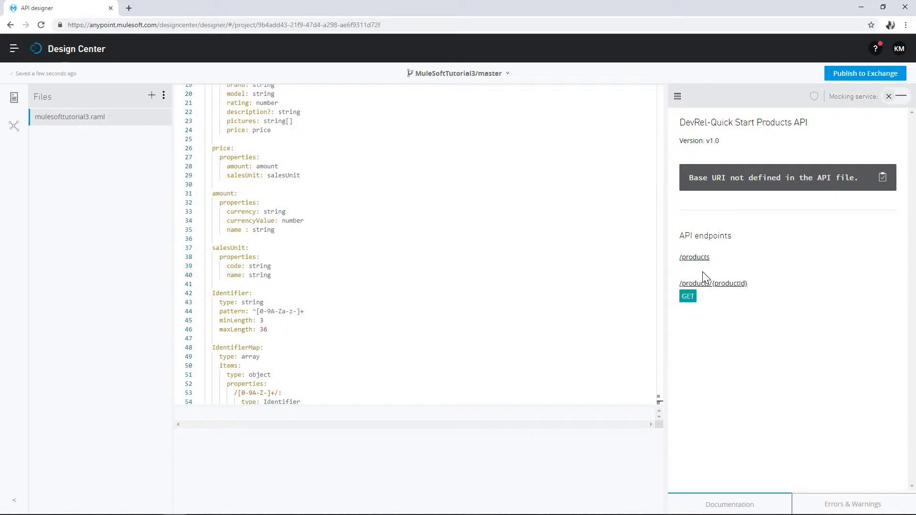
{"action": "mouse_move", "coordinate": [695, 257]}
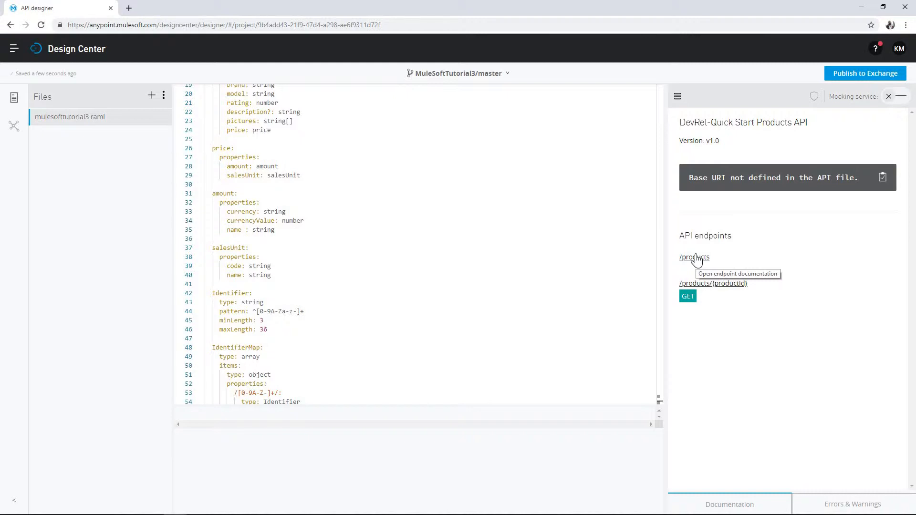
{"action": "mouse_move", "coordinate": [561, 233]}
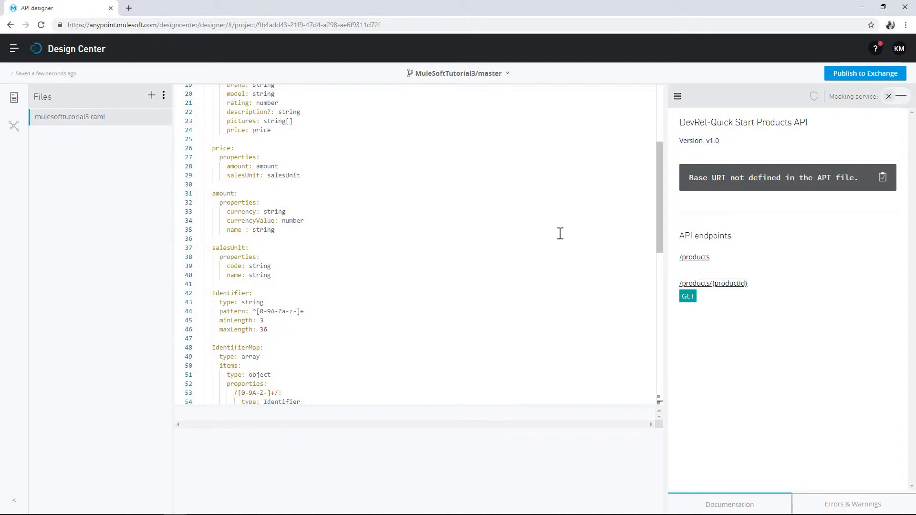
{"action": "scroll", "scroll_direction": "down", "scroll_amount": 3}
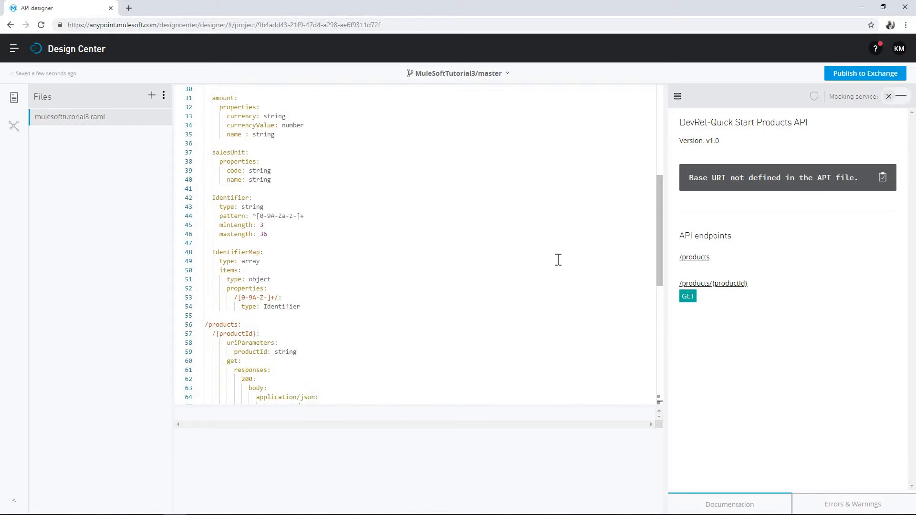
{"action": "scroll", "scroll_direction": "down", "scroll_amount": 3}
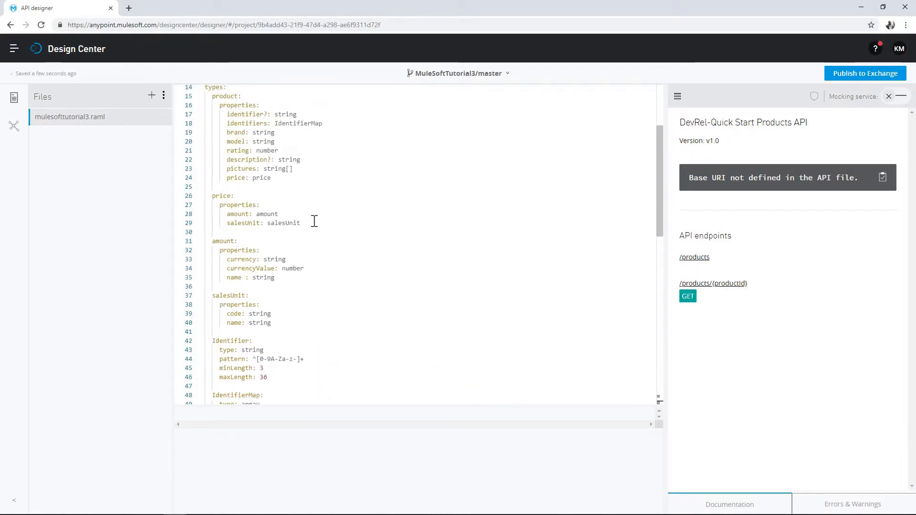
{"action": "mouse_move", "coordinate": [313, 214]}
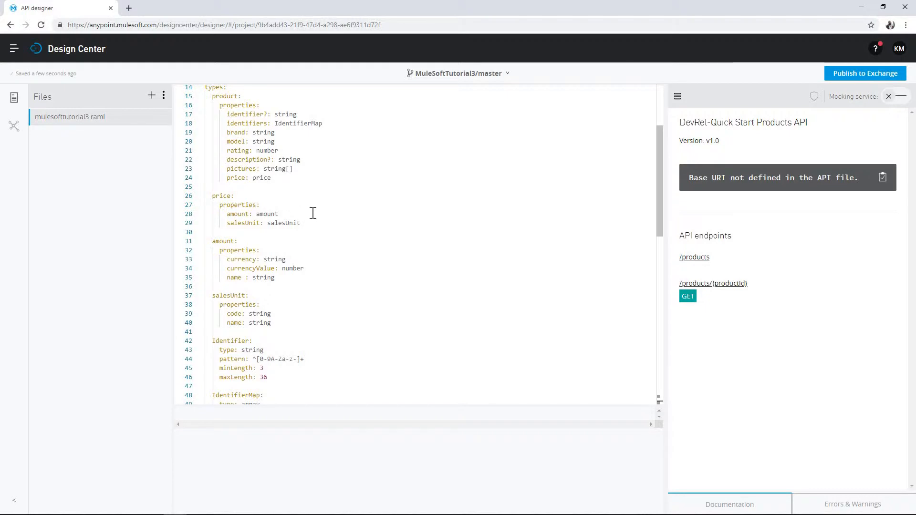
{"action": "scroll", "scroll_direction": "down", "scroll_amount": 3}
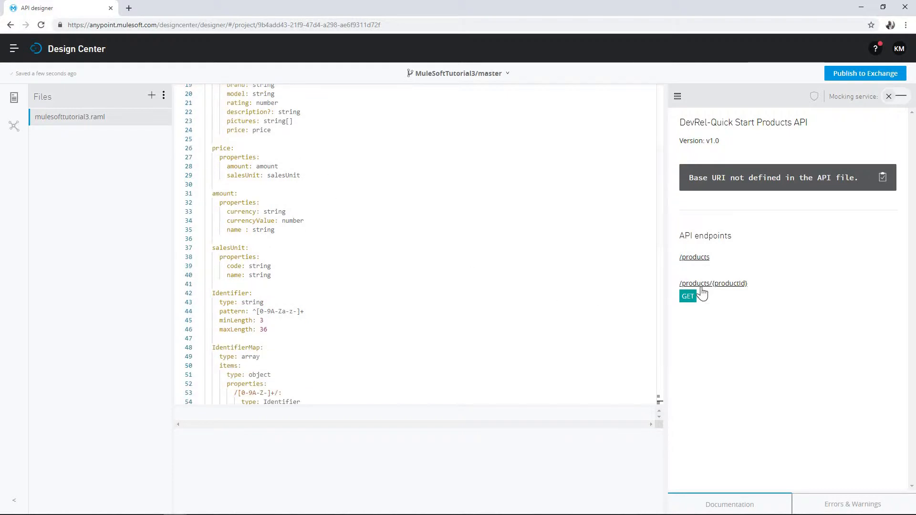
{"action": "mouse_move", "coordinate": [729, 286]}
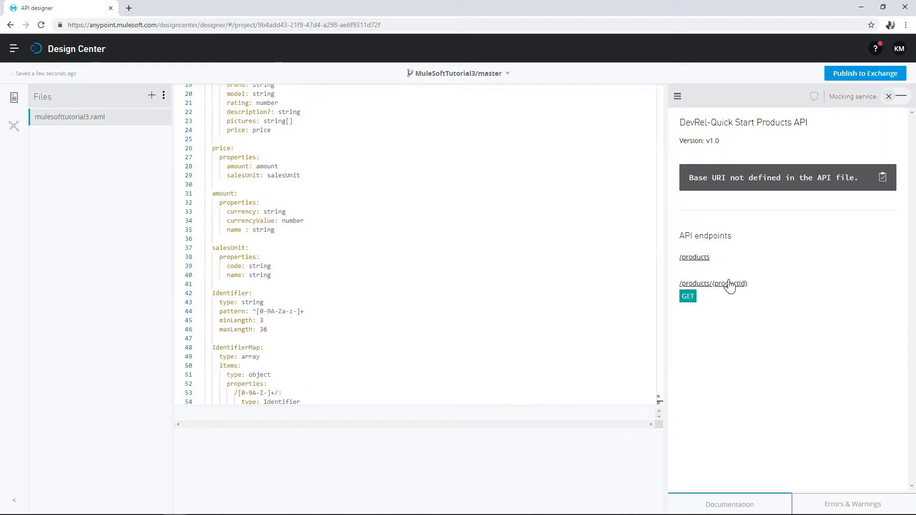
{"action": "mouse_move", "coordinate": [697, 267]}
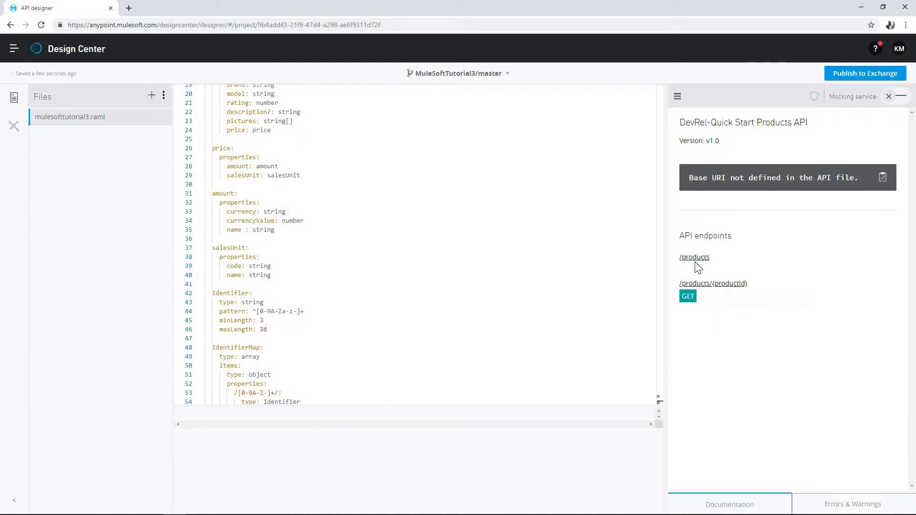
{"action": "mouse_move", "coordinate": [704, 270]}
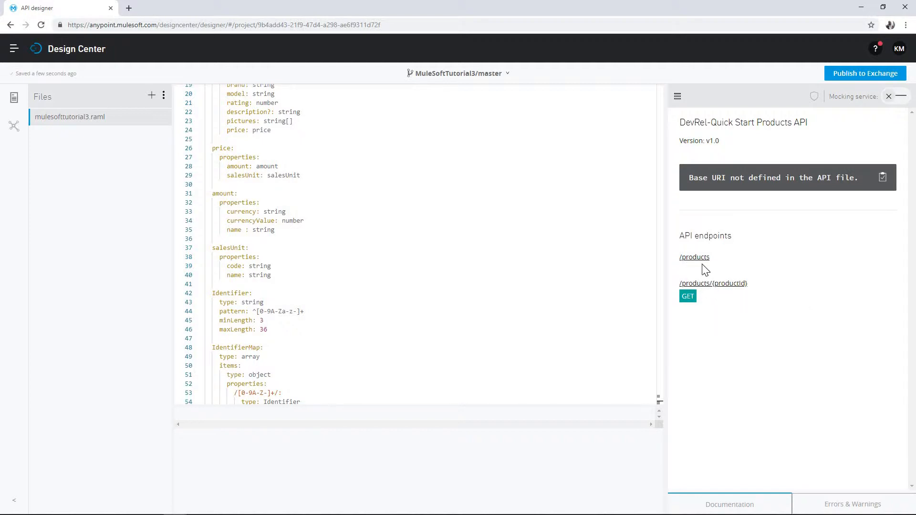
{"action": "mouse_move", "coordinate": [714, 291]}
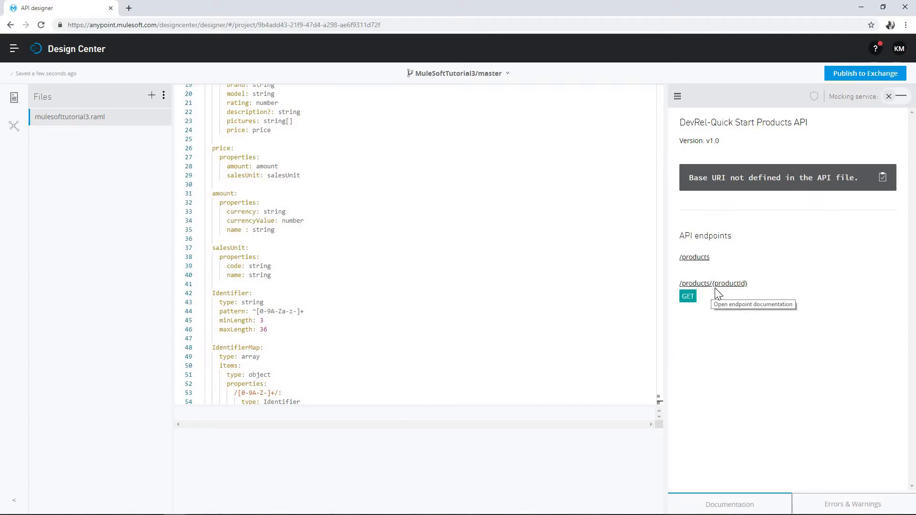
{"action": "mouse_move", "coordinate": [727, 287]}
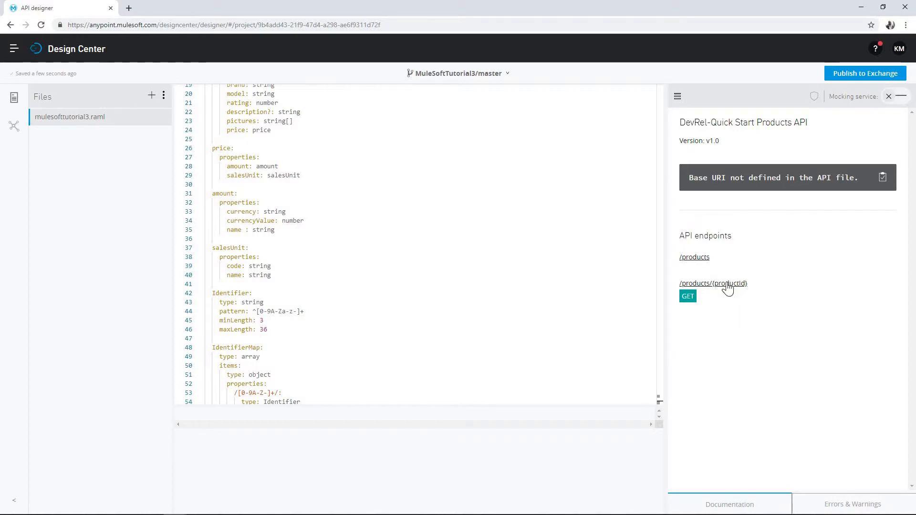
{"action": "mouse_move", "coordinate": [738, 288]}
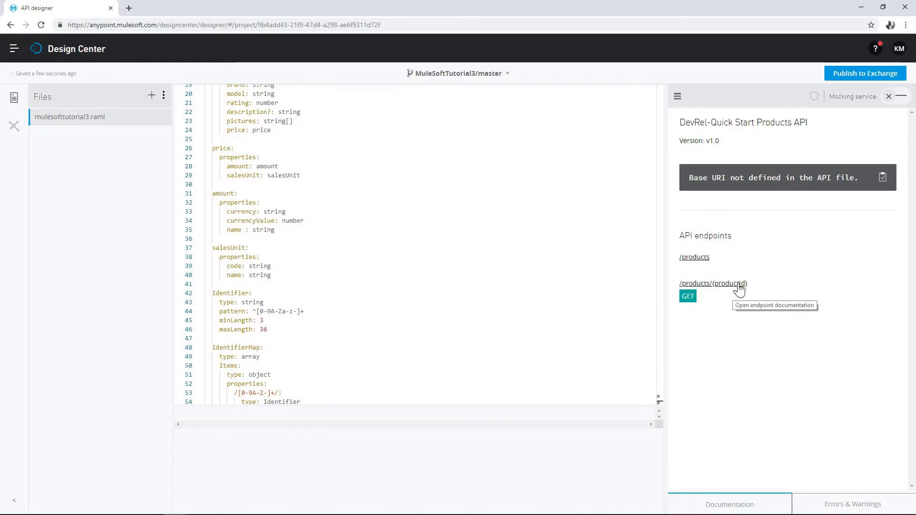
{"action": "mouse_move", "coordinate": [724, 297]}
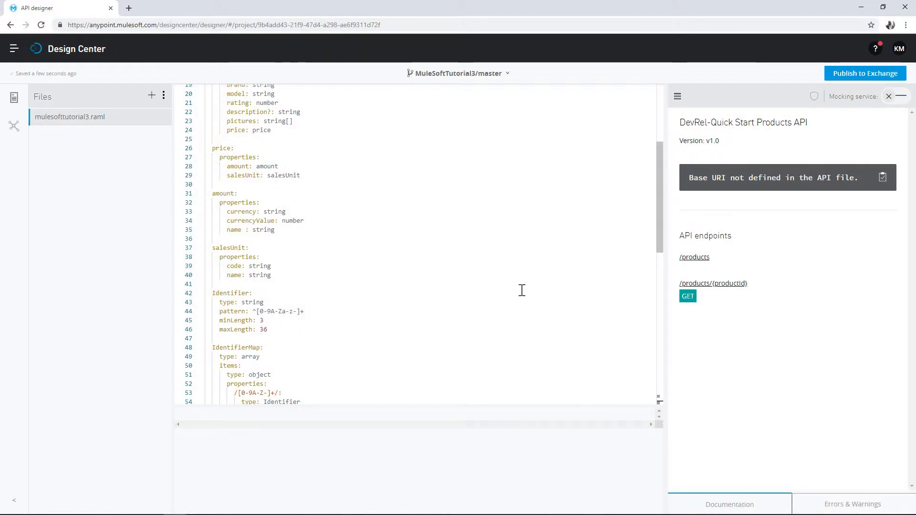
{"action": "mouse_move", "coordinate": [601, 298]}
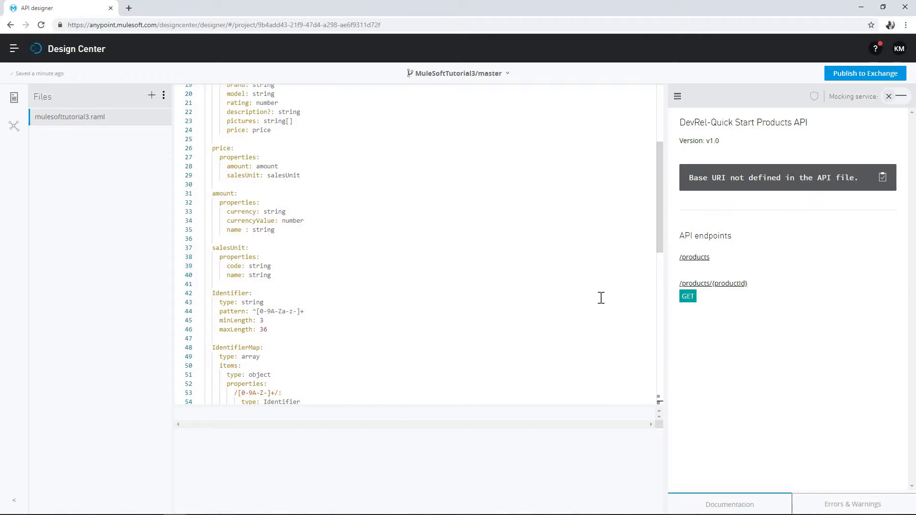
{"action": "mouse_move", "coordinate": [689, 344]}
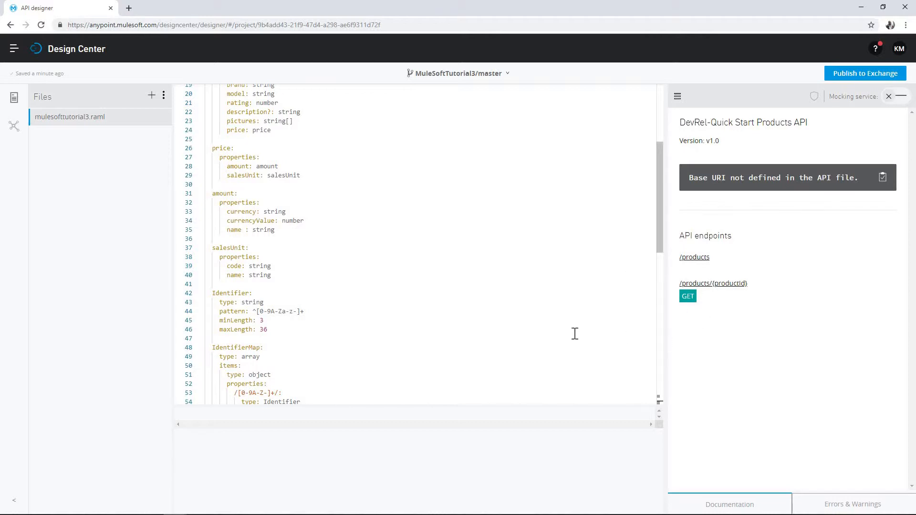
{"action": "mouse_move", "coordinate": [657, 311]}
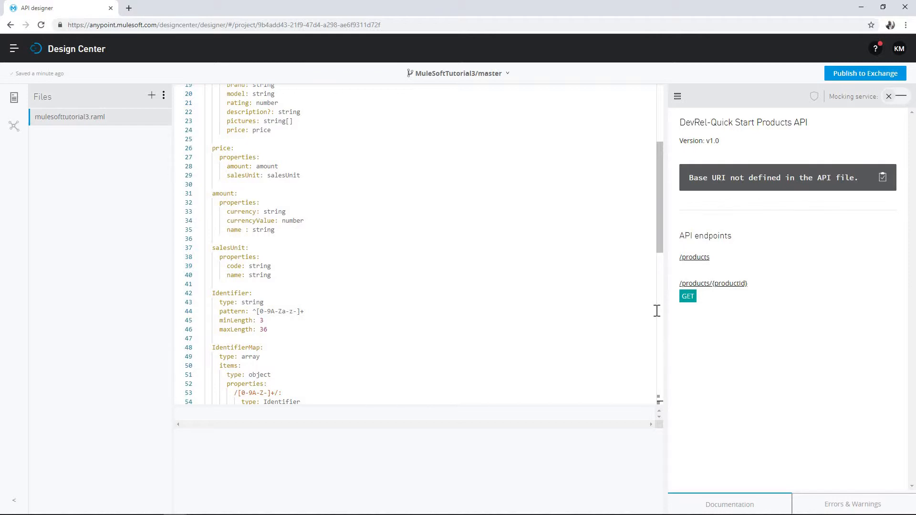
{"action": "mouse_move", "coordinate": [666, 308]}
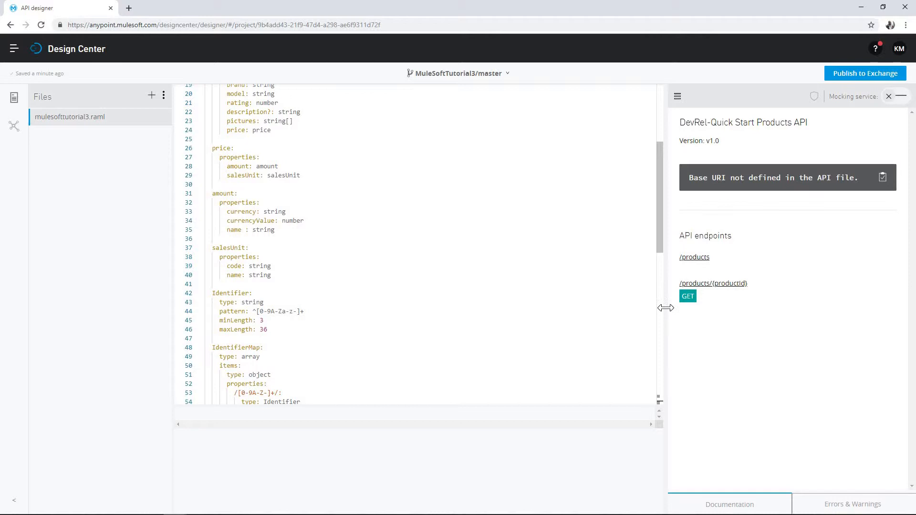
{"action": "mouse_move", "coordinate": [829, 133]}
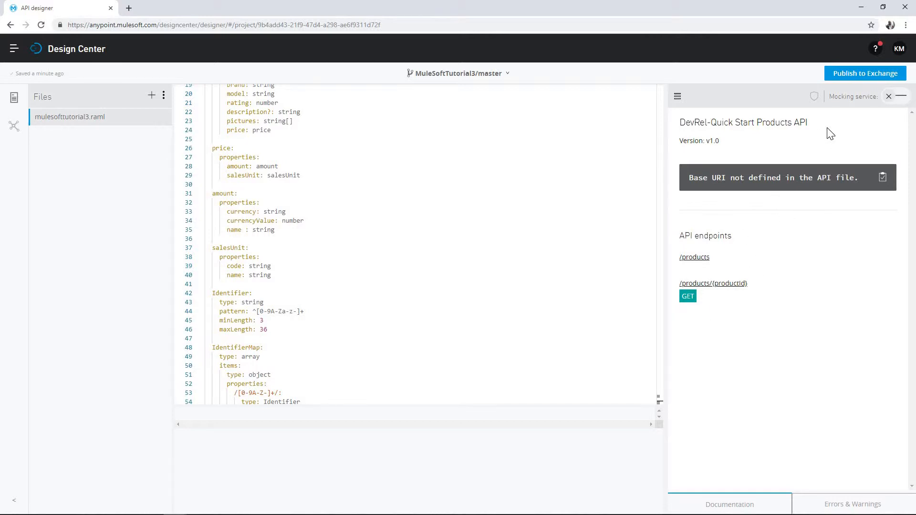
{"action": "mouse_move", "coordinate": [894, 97]}
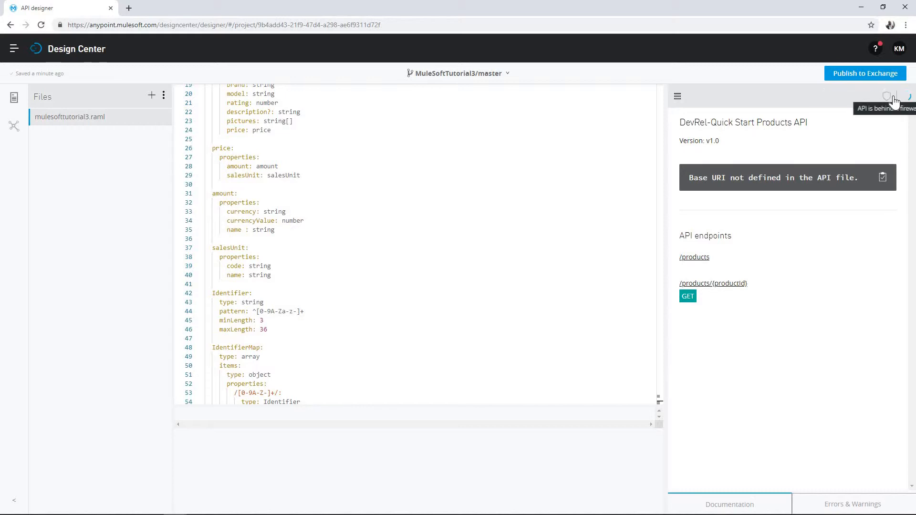
- Turn on the mocking service, giving the Products API a mock base URI
{"action": "left_click", "coordinate": [902, 95]}
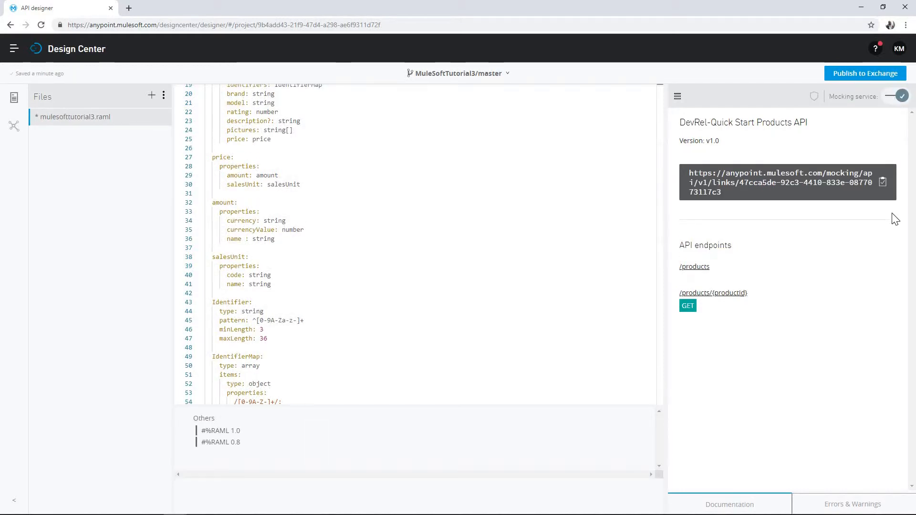
{"action": "mouse_move", "coordinate": [5, 295]}
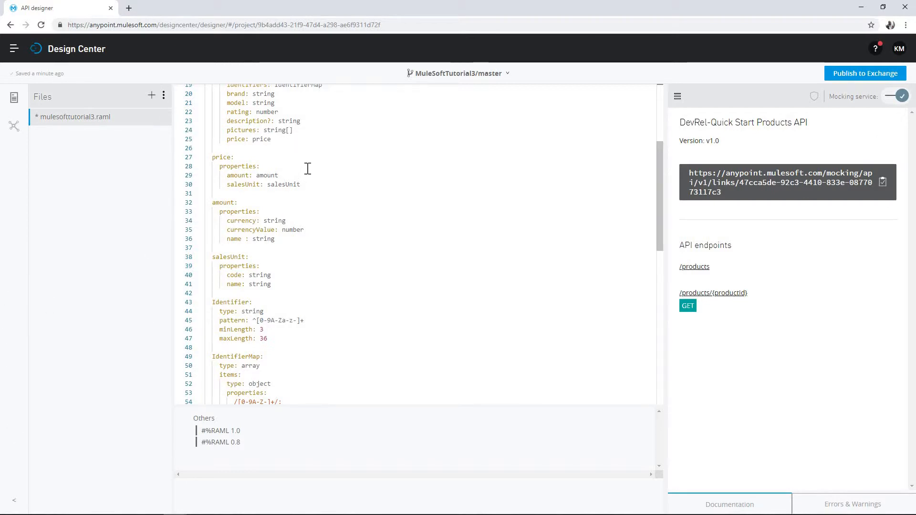
{"action": "mouse_move", "coordinate": [72, 81]}
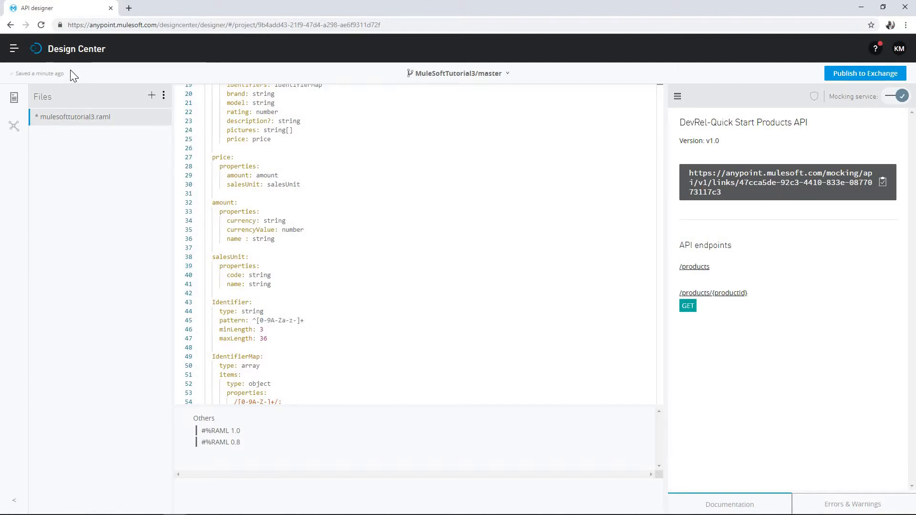
{"action": "mouse_move", "coordinate": [250, 187]}
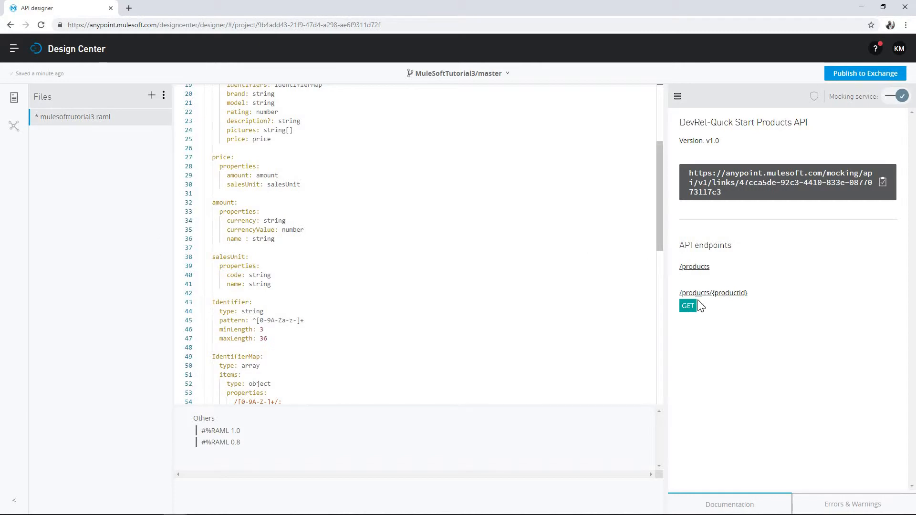
{"action": "mouse_move", "coordinate": [760, 267]}
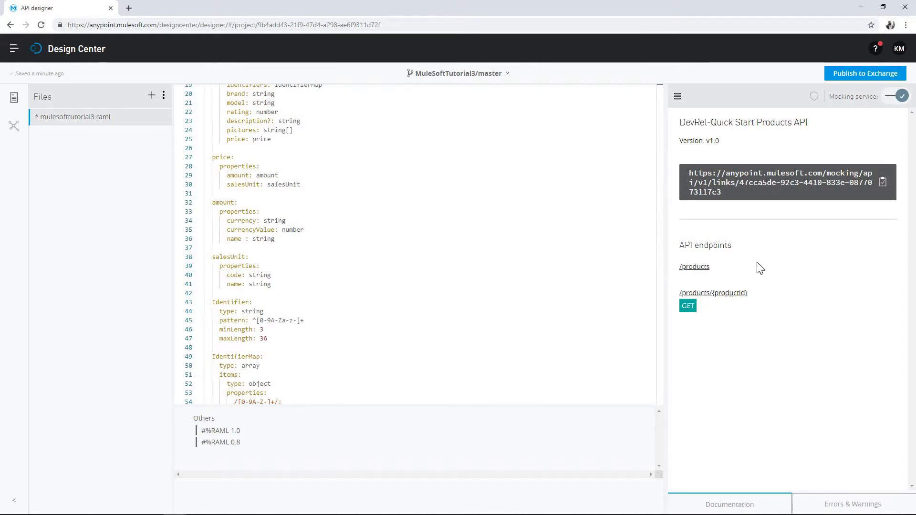
{"action": "mouse_move", "coordinate": [752, 307]}
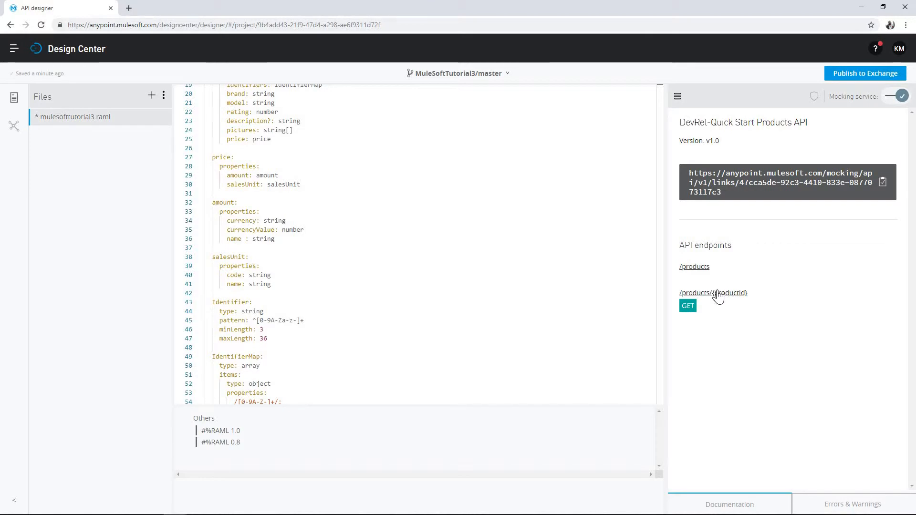
{"action": "mouse_move", "coordinate": [761, 371]}
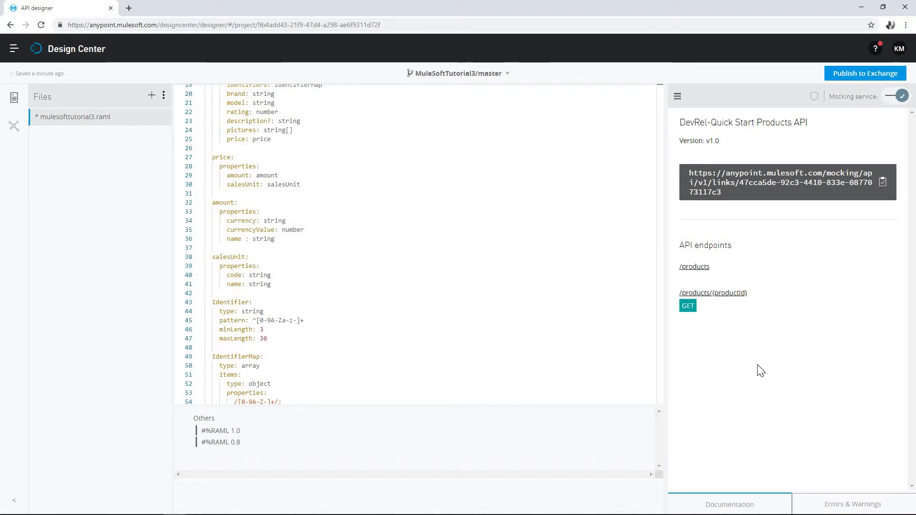
{"action": "mouse_move", "coordinate": [750, 358]}
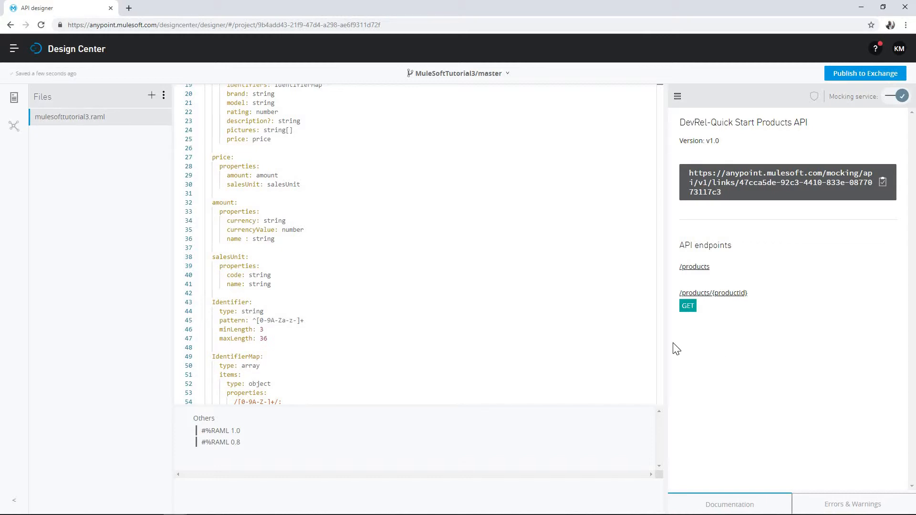
{"action": "mouse_move", "coordinate": [712, 301]}
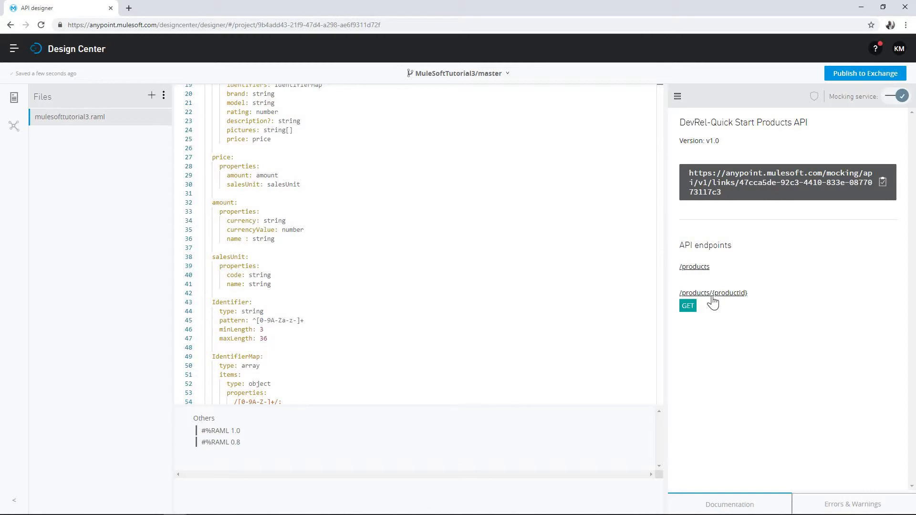
- View GET documentation for /products/{productId} and peek at its Basic Authentication security
{"action": "left_click", "coordinate": [713, 293]}
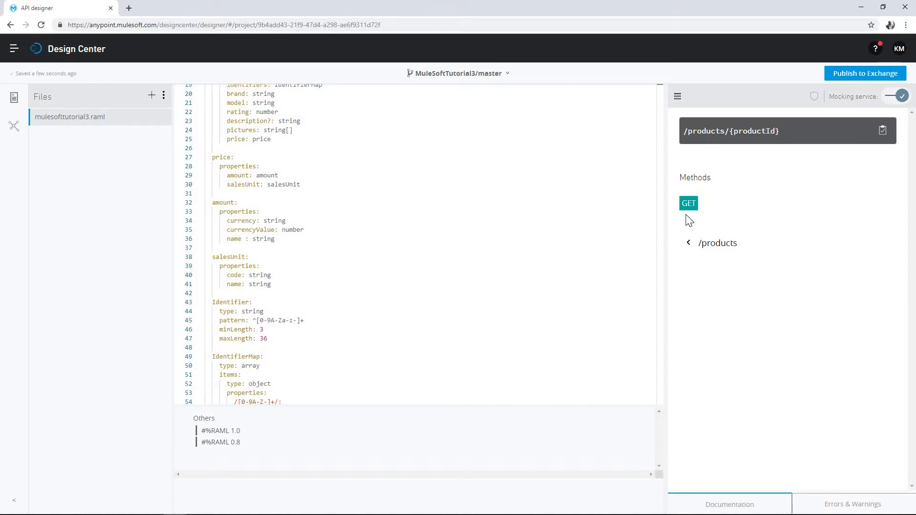
{"action": "left_click", "coordinate": [688, 204]}
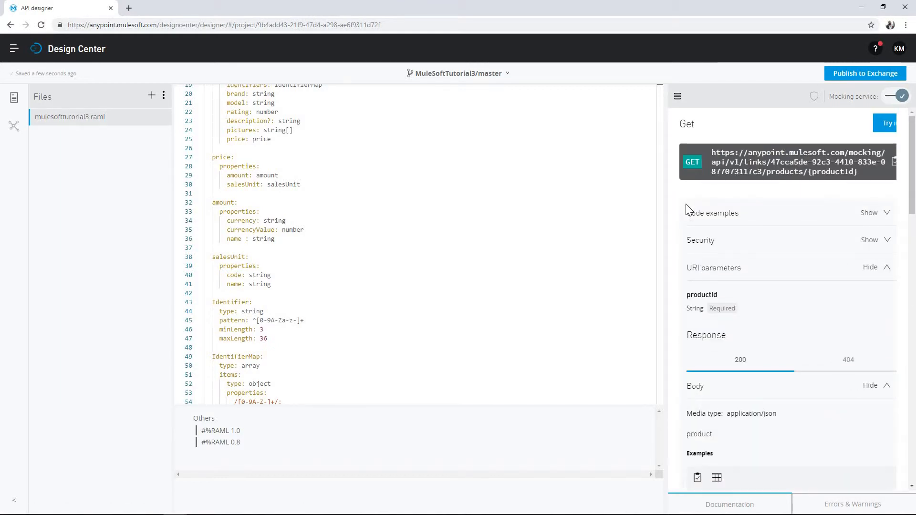
{"action": "mouse_move", "coordinate": [755, 241]}
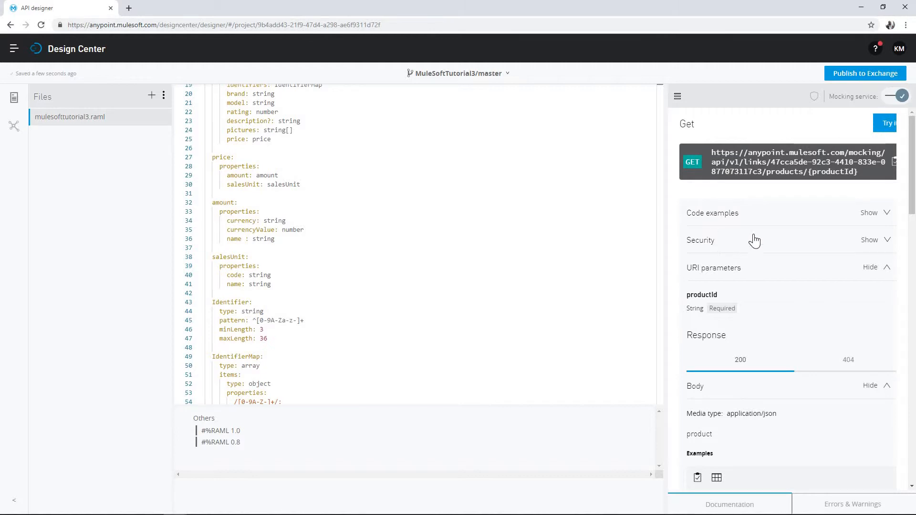
{"action": "mouse_move", "coordinate": [725, 277]}
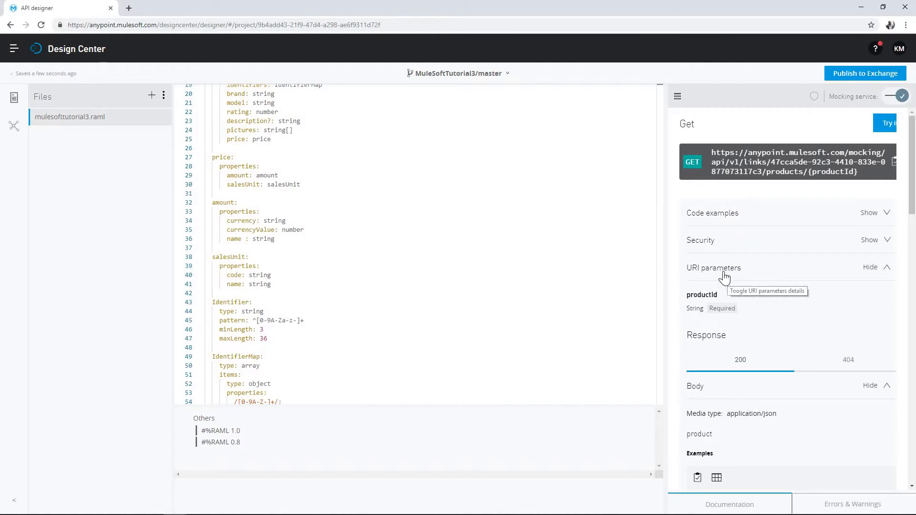
{"action": "mouse_move", "coordinate": [889, 242]}
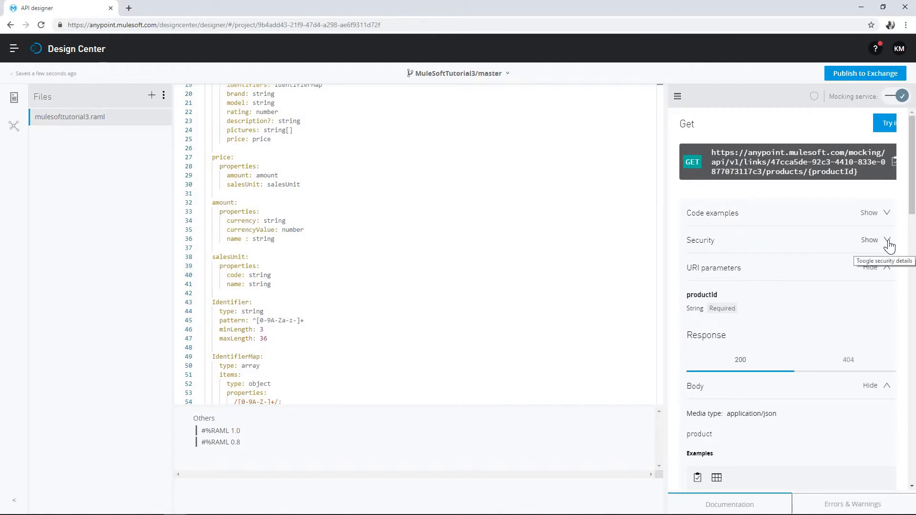
{"action": "left_click", "coordinate": [888, 241]}
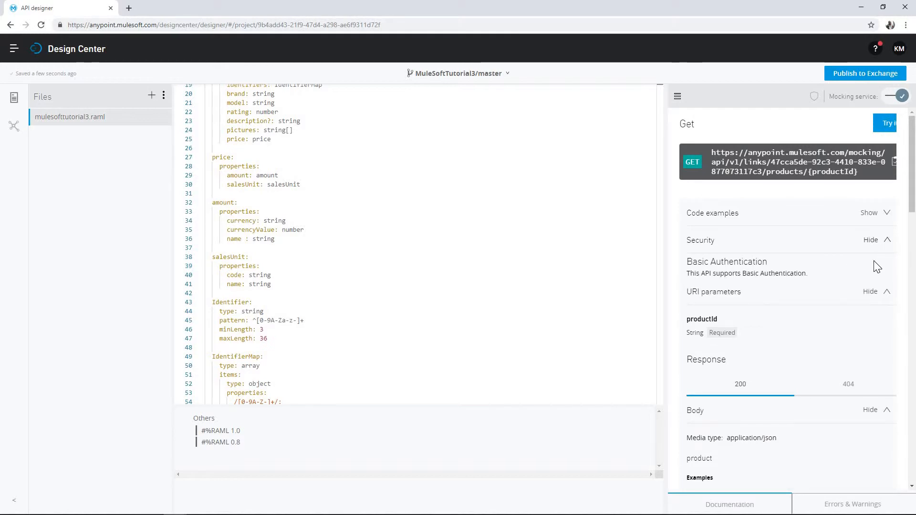
{"action": "left_click", "coordinate": [871, 240]}
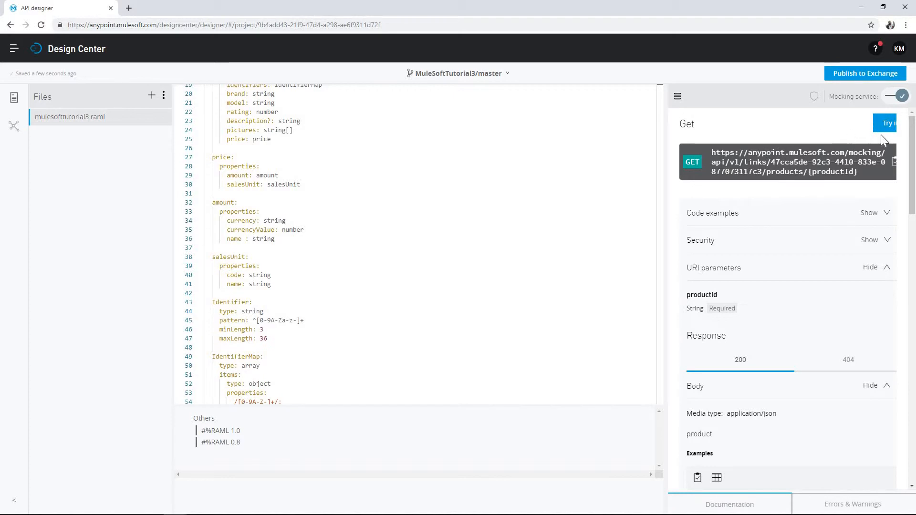
{"action": "mouse_move", "coordinate": [665, 194]}
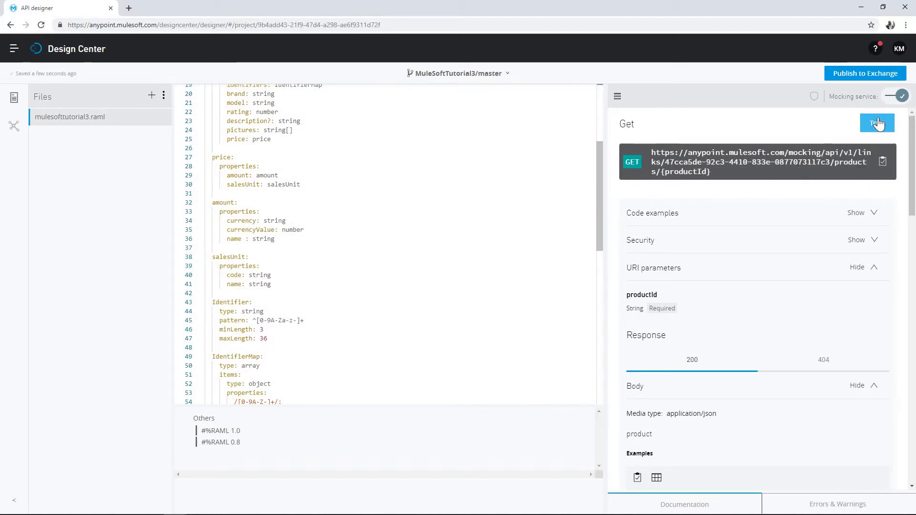
- Enter Basic Authentication user name mulesoft and a password in the Try it form
{"action": "left_click", "coordinate": [876, 122]}
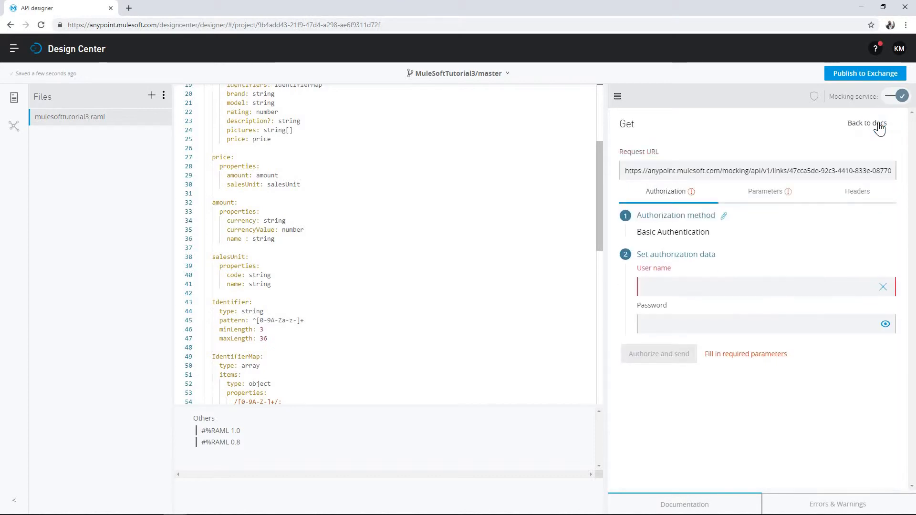
{"action": "mouse_move", "coordinate": [707, 175]}
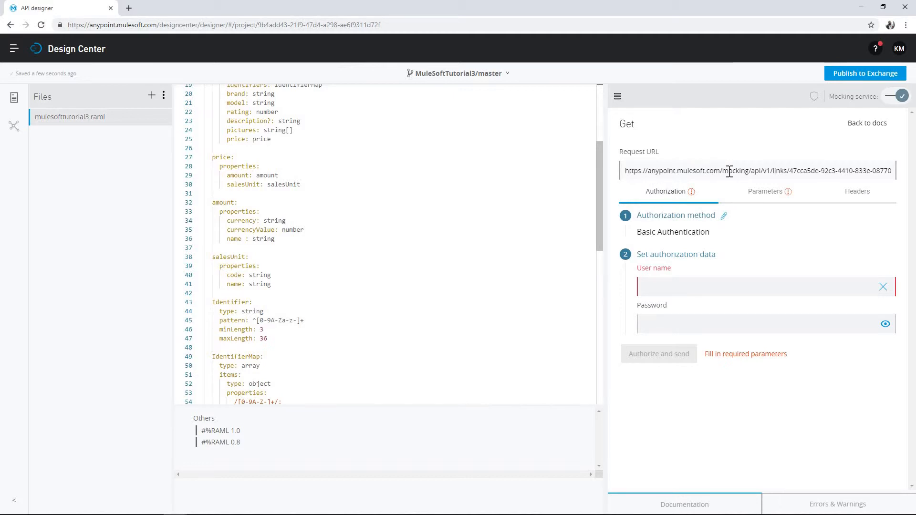
{"action": "mouse_move", "coordinate": [708, 170]}
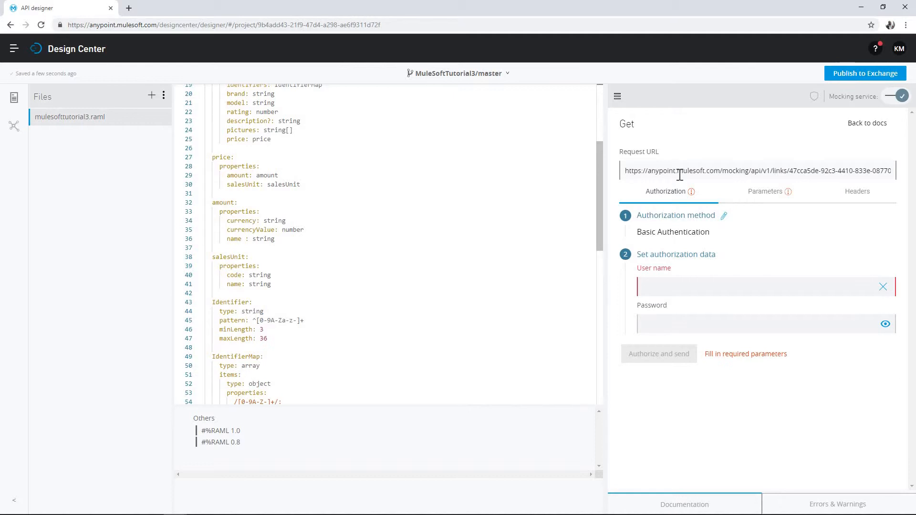
{"action": "mouse_move", "coordinate": [692, 244]}
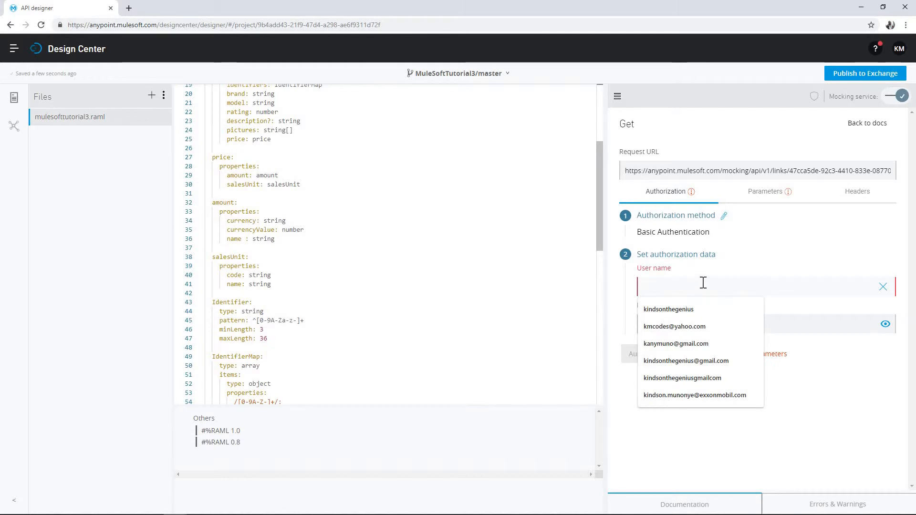
{"action": "type", "text": "k"}
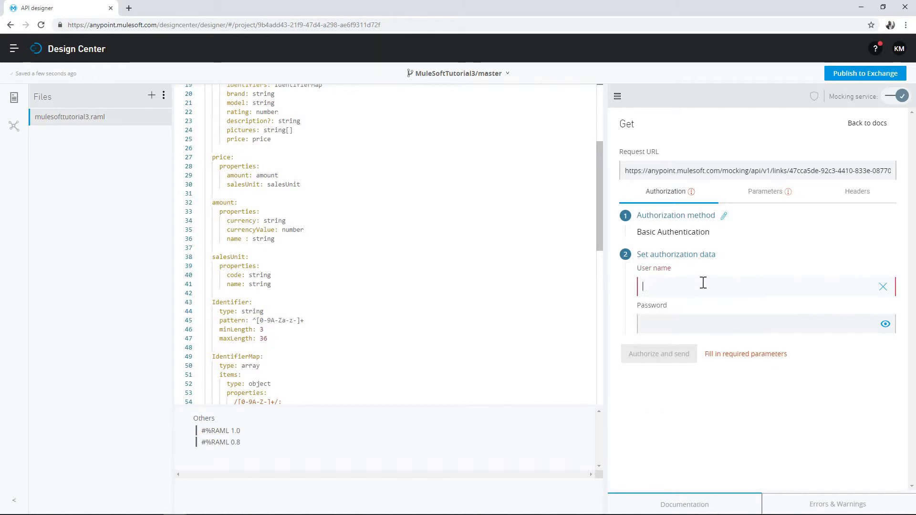
{"action": "type", "text": "mules"}
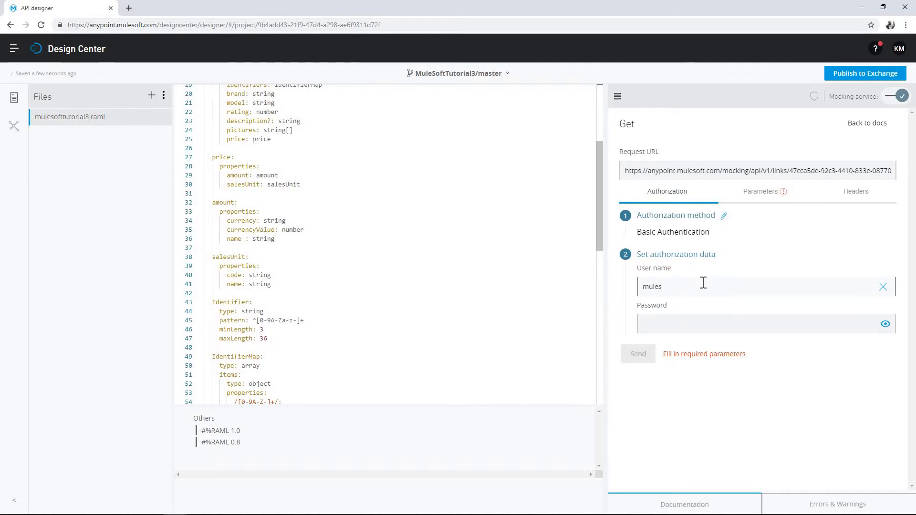
{"action": "type", "text": "oft"}
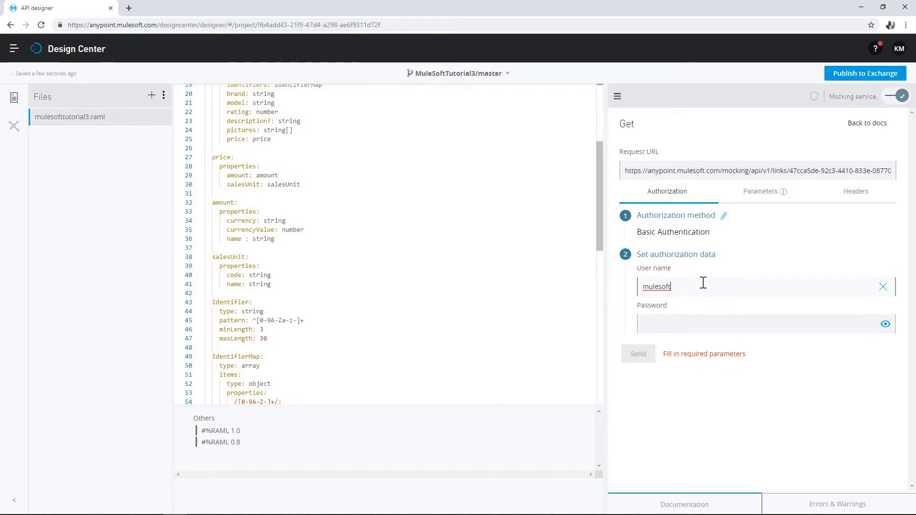
{"action": "mouse_move", "coordinate": [691, 339]}
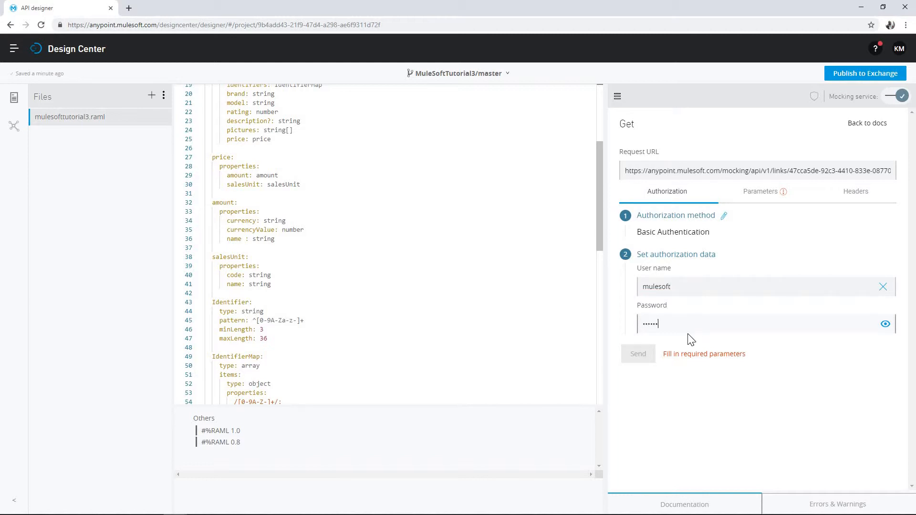
{"action": "type", "text": "••"}
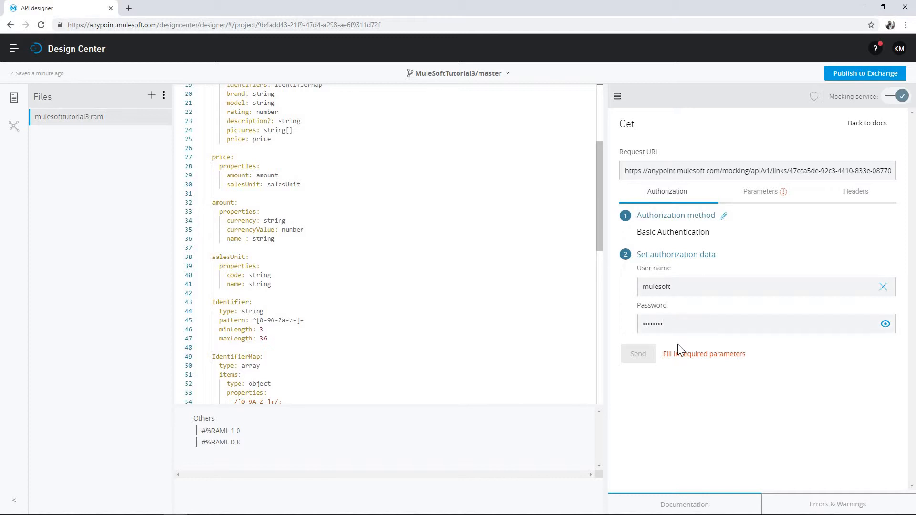
{"action": "mouse_move", "coordinate": [760, 193]}
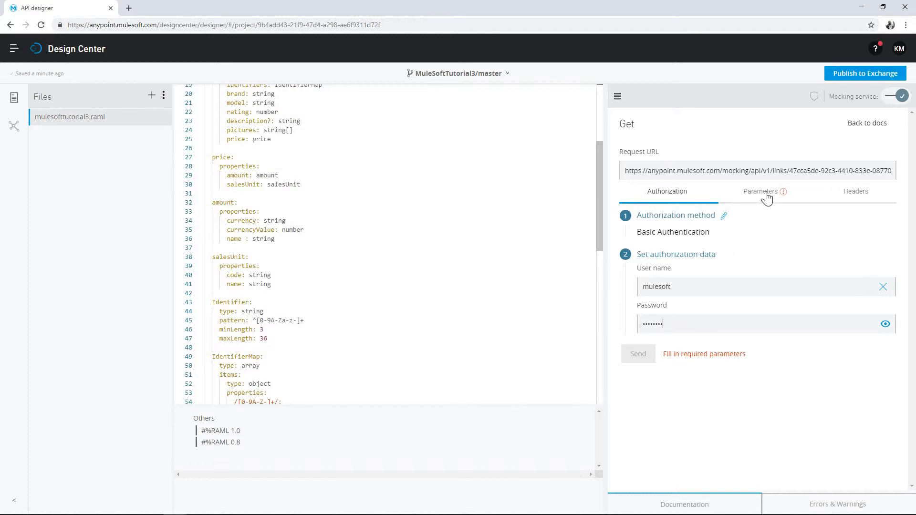
- Set URI parameter productId to 2 and send the mock GET request
{"action": "left_click", "coordinate": [760, 191]}
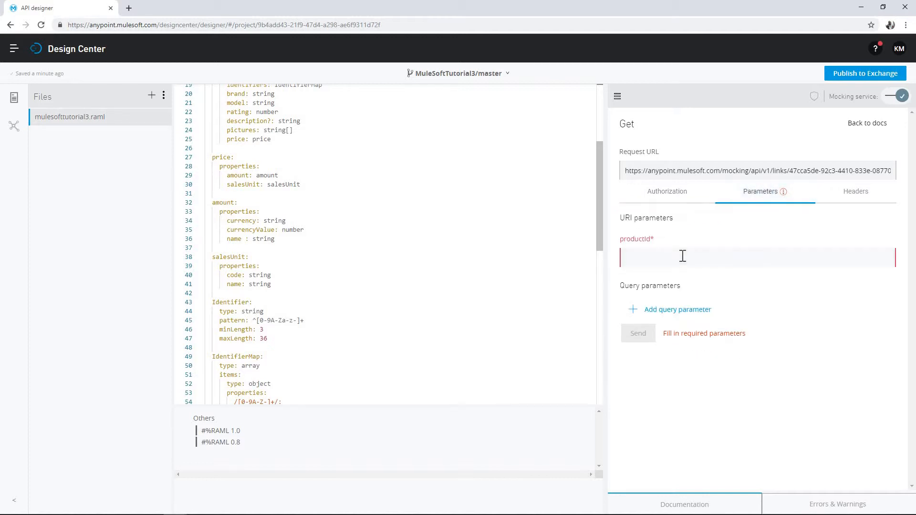
{"action": "type", "text": "2"}
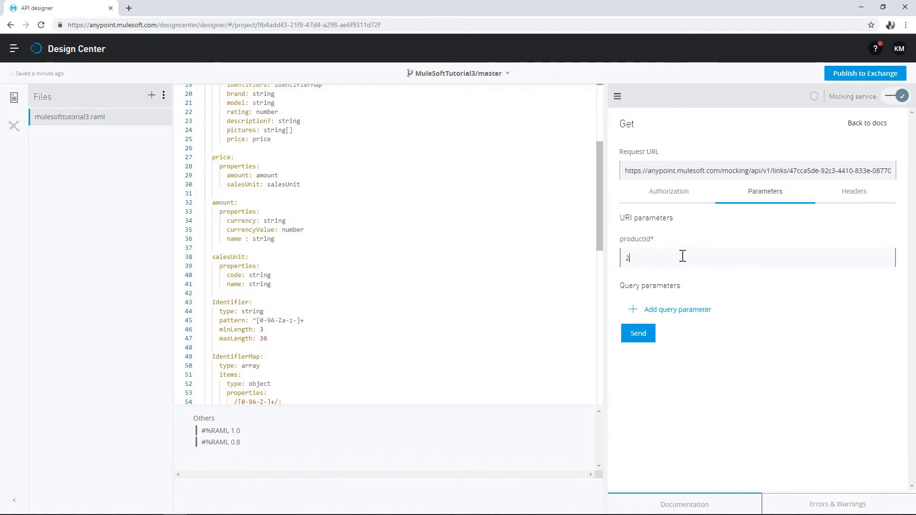
{"action": "left_click", "coordinate": [638, 333]}
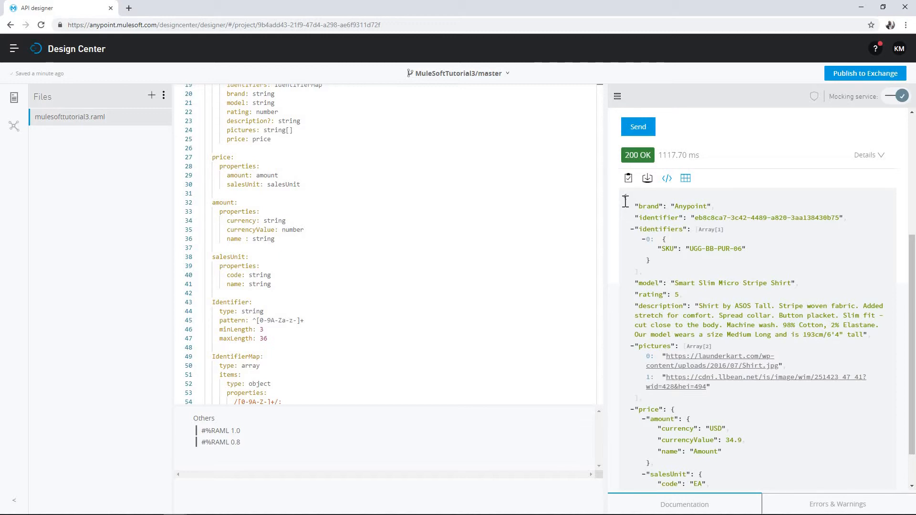
{"action": "mouse_move", "coordinate": [620, 191]}
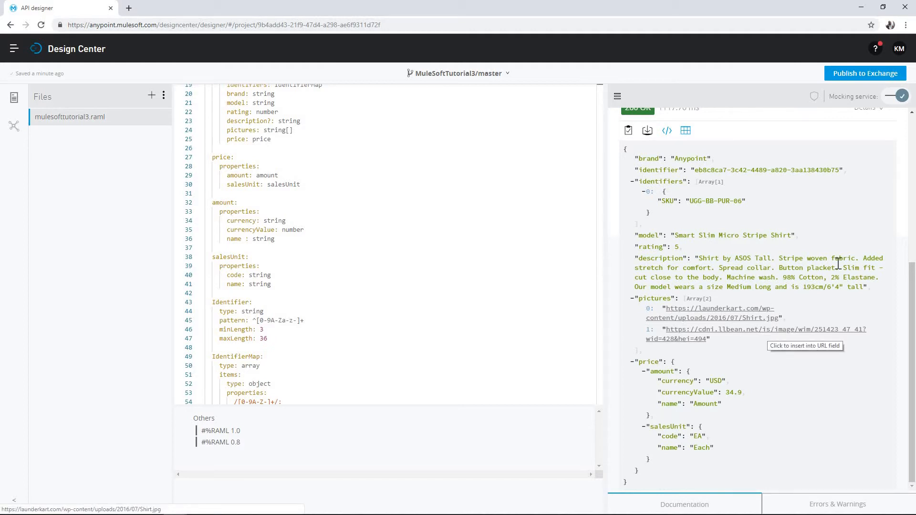
{"action": "mouse_move", "coordinate": [819, 307]}
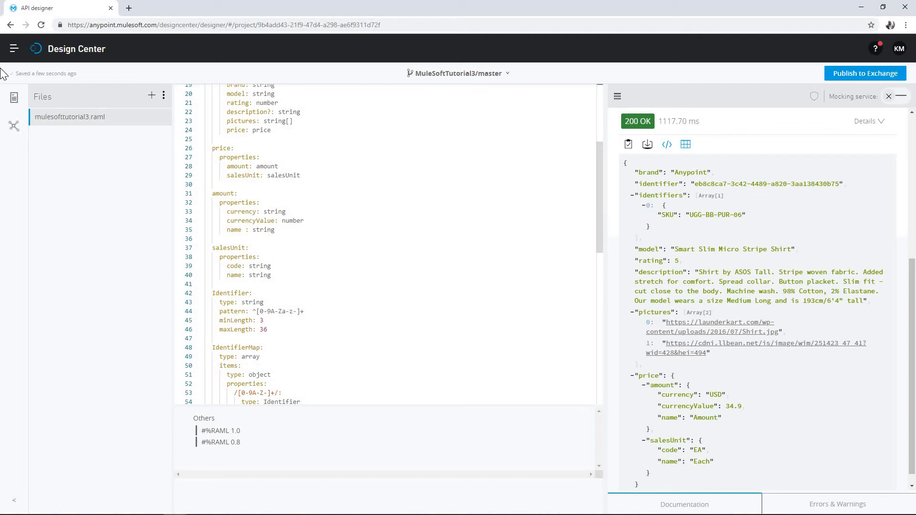
- Bring up the Publish API specification to Exchange form for MuleSoftTutorial3
{"action": "left_click", "coordinate": [14, 47]}
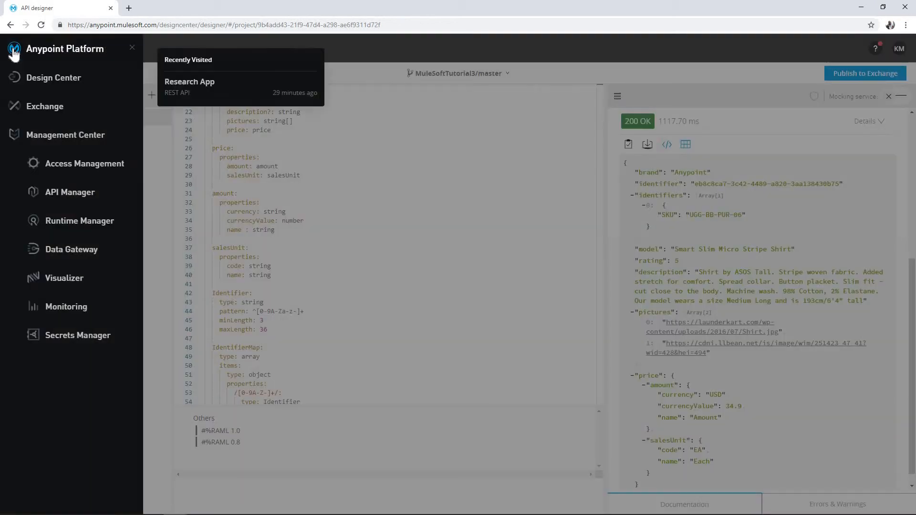
{"action": "mouse_move", "coordinate": [43, 117]}
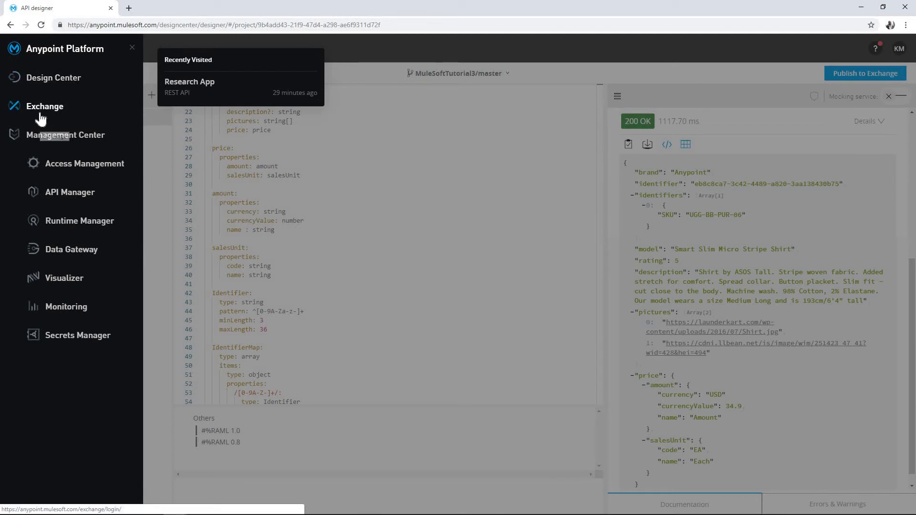
{"action": "mouse_move", "coordinate": [670, 71]}
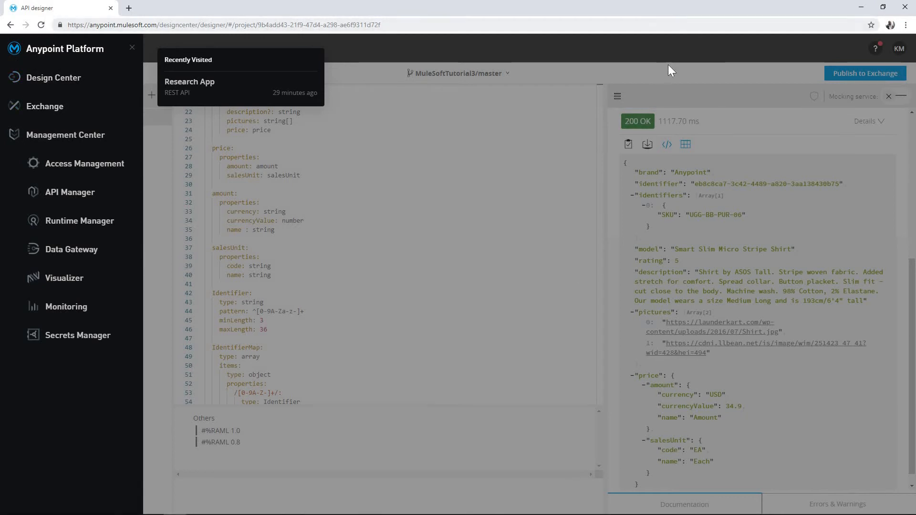
{"action": "left_click", "coordinate": [866, 72]}
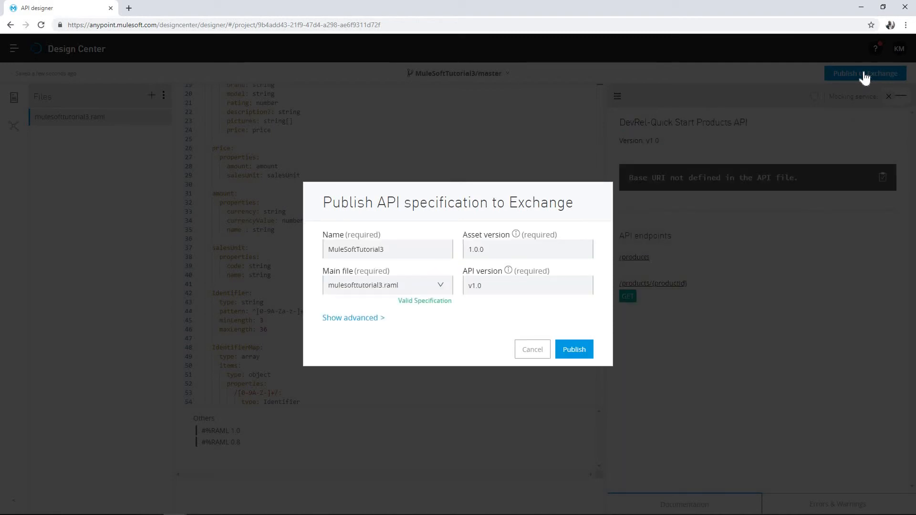
- Follow the Exchange link from the publish success dialog to the MuleSoftTutorial3 asset page
{"action": "left_click", "coordinate": [356, 250]}
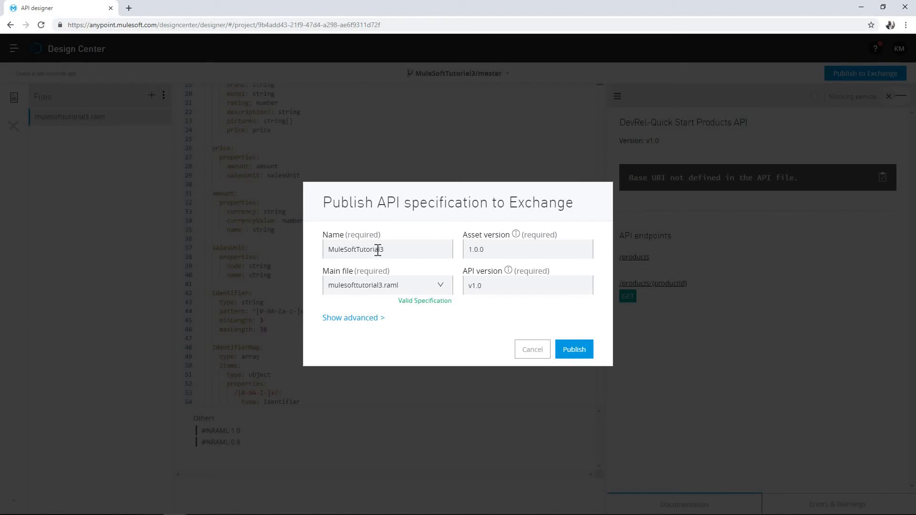
{"action": "left_click", "coordinate": [574, 349]}
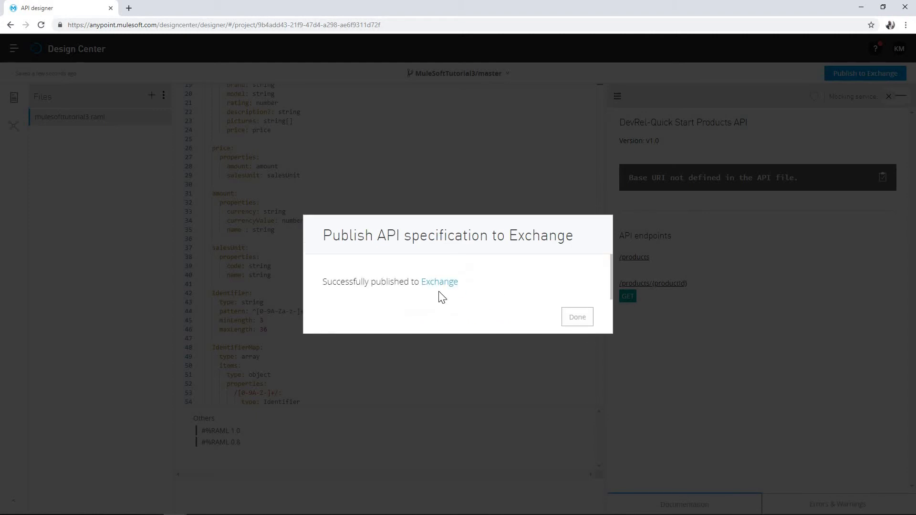
{"action": "left_click", "coordinate": [439, 282]}
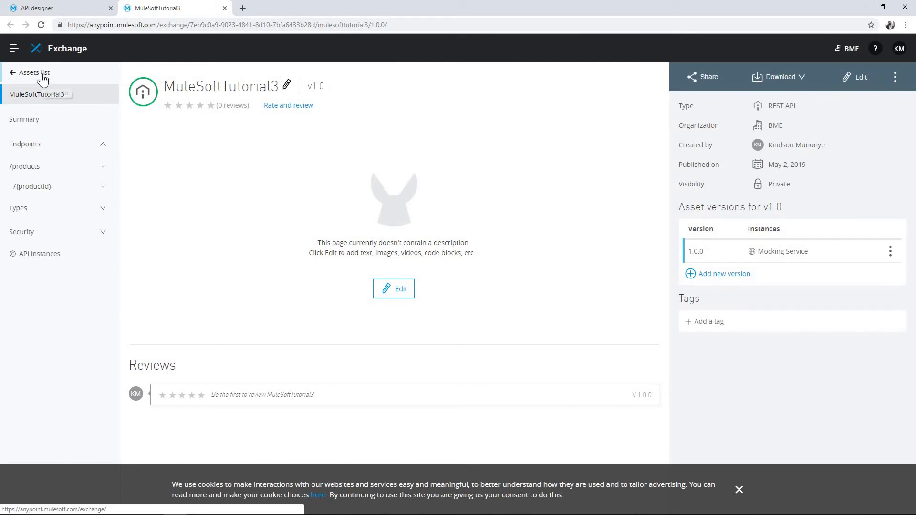
- Dismiss the publish dialog with Done and return to the Exchange assets list showing MuleSoftTutorial3
{"action": "left_click", "coordinate": [32, 73]}
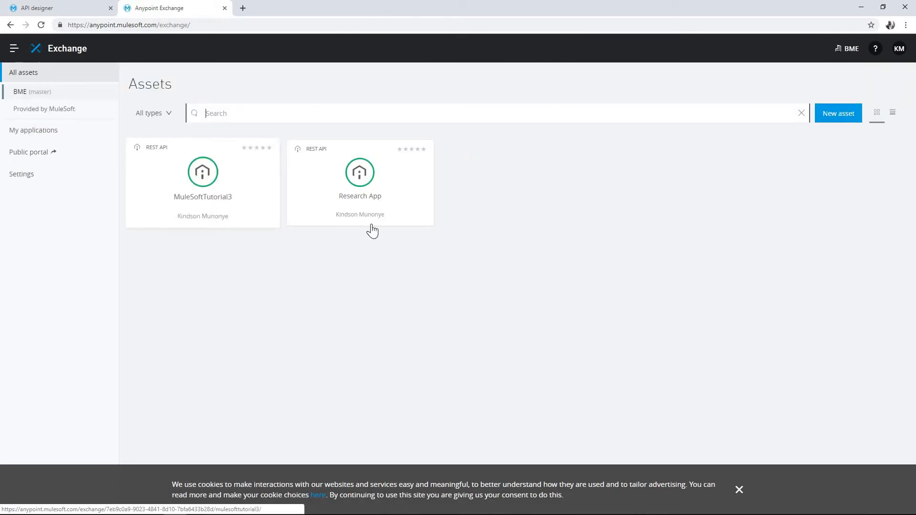
{"action": "mouse_move", "coordinate": [331, 152]}
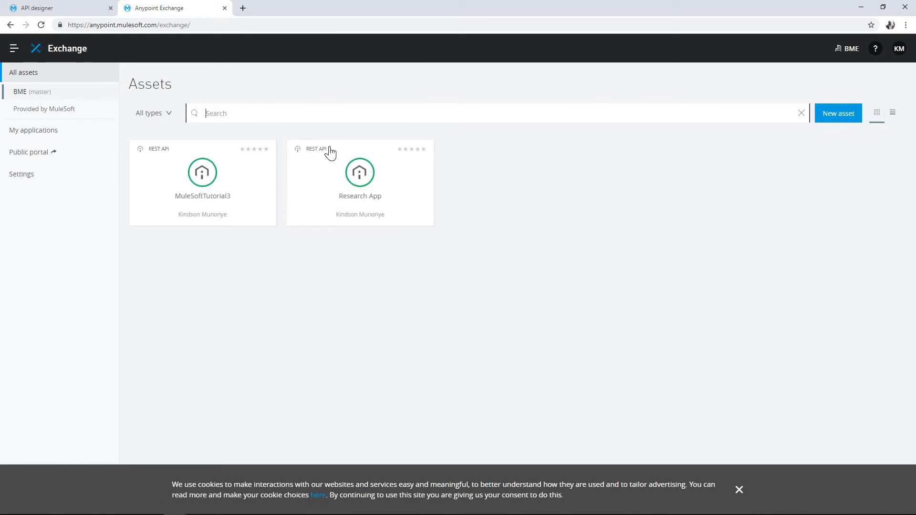
{"action": "mouse_move", "coordinate": [338, 216]}
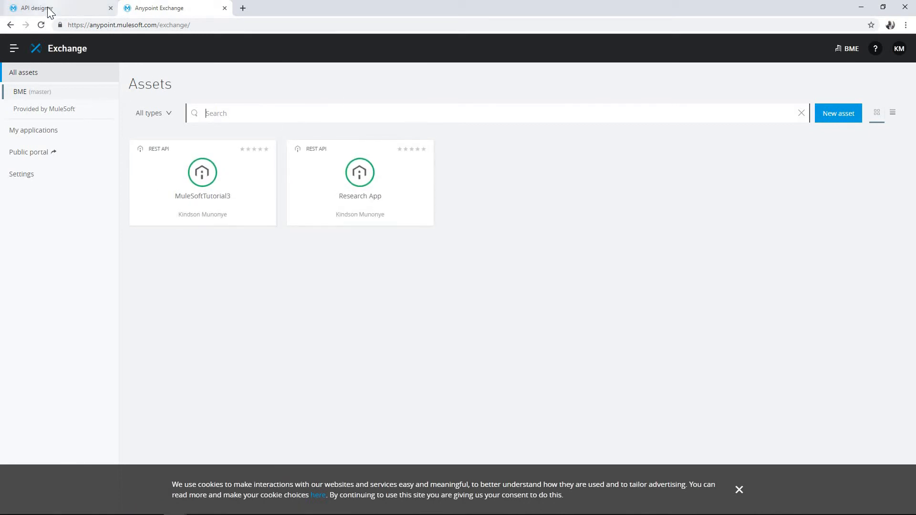
{"action": "left_click", "coordinate": [48, 7]}
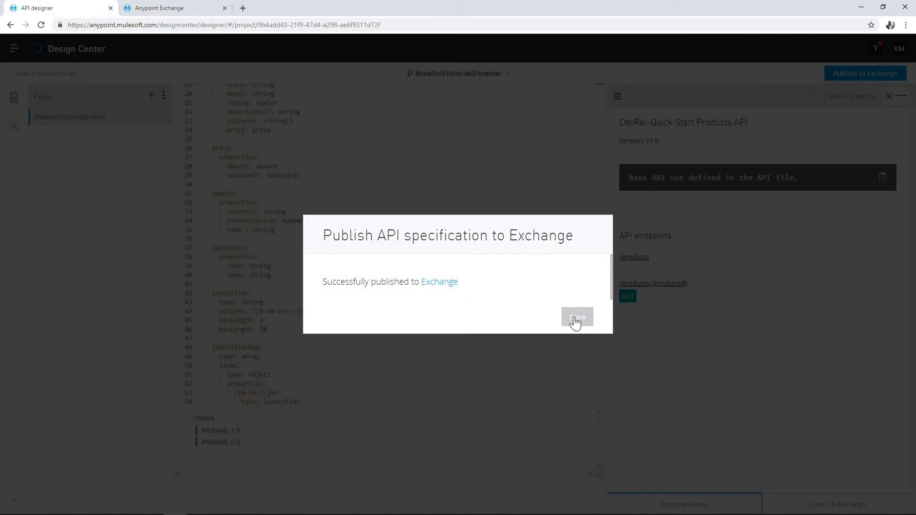
{"action": "left_click", "coordinate": [577, 318]}
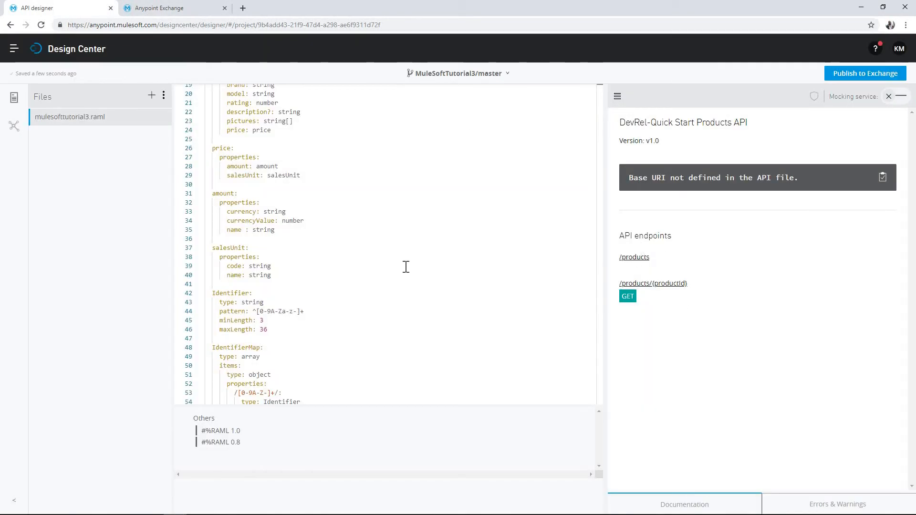
{"action": "left_click", "coordinate": [175, 8]}
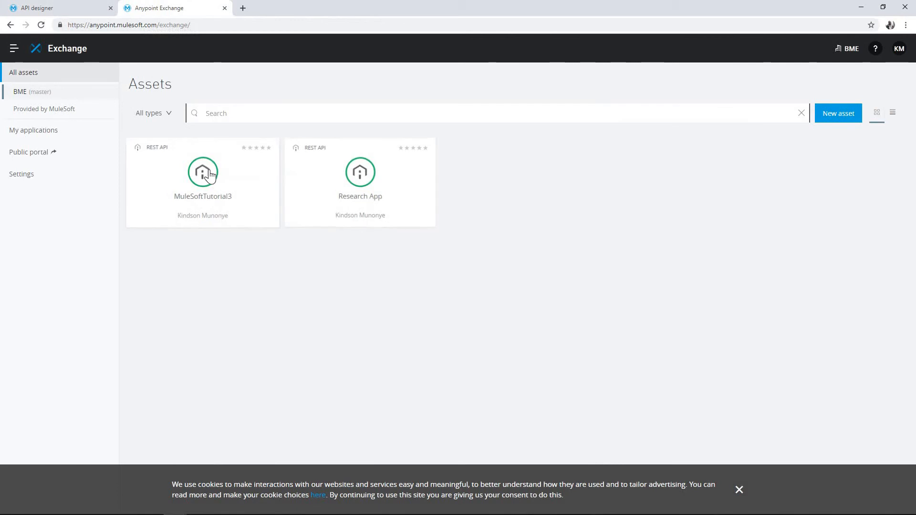
{"action": "left_click", "coordinate": [202, 173]}
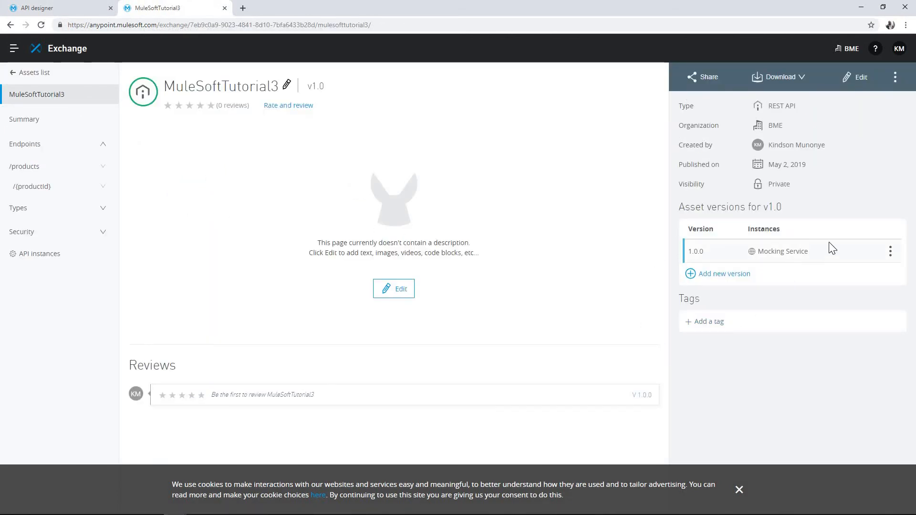
{"action": "mouse_move", "coordinate": [235, 91]}
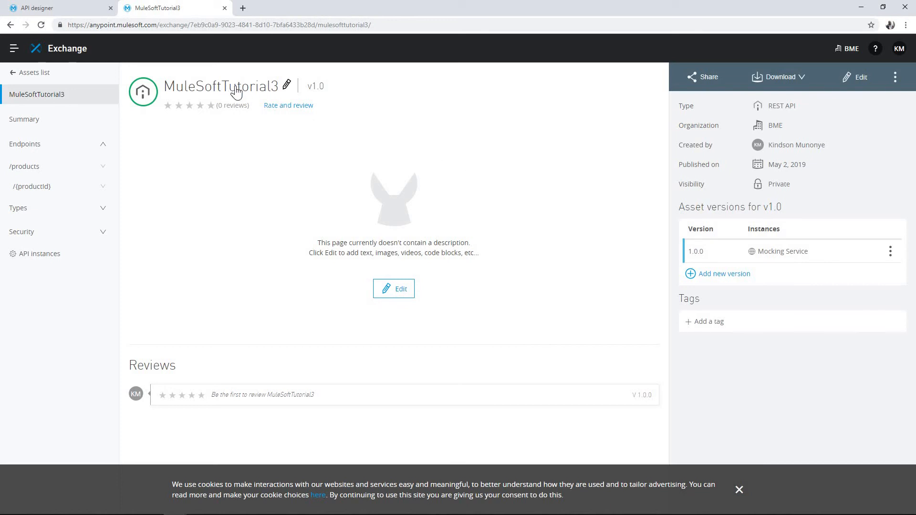
{"action": "mouse_move", "coordinate": [61, 149]}
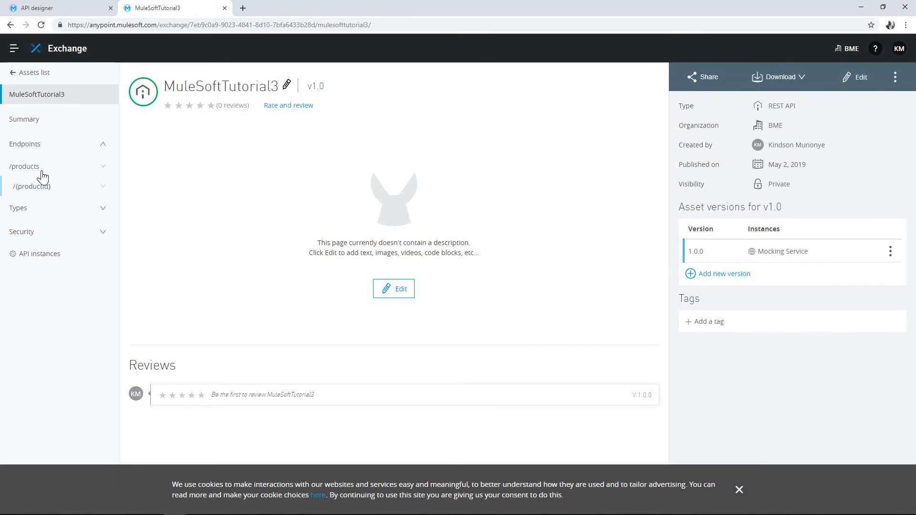
{"action": "left_click", "coordinate": [25, 166]}
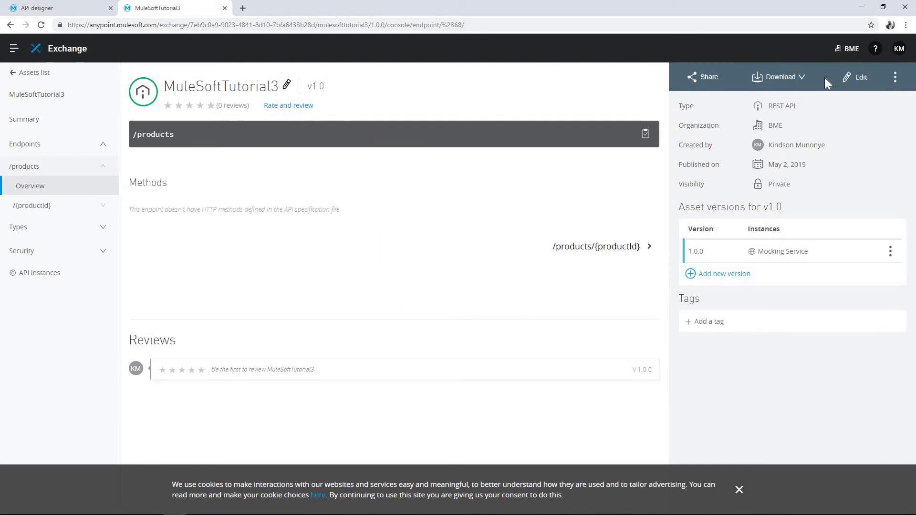
{"action": "mouse_move", "coordinate": [444, 12]}
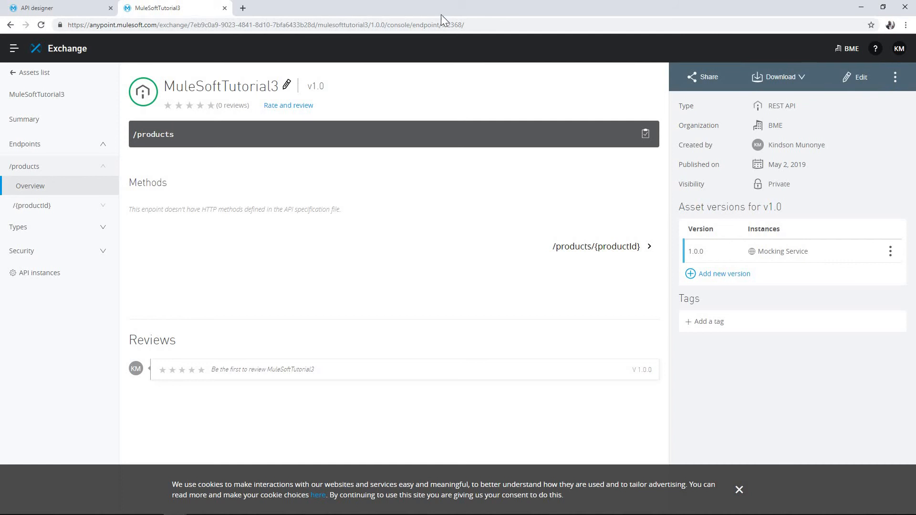
{"action": "mouse_move", "coordinate": [703, 82]}
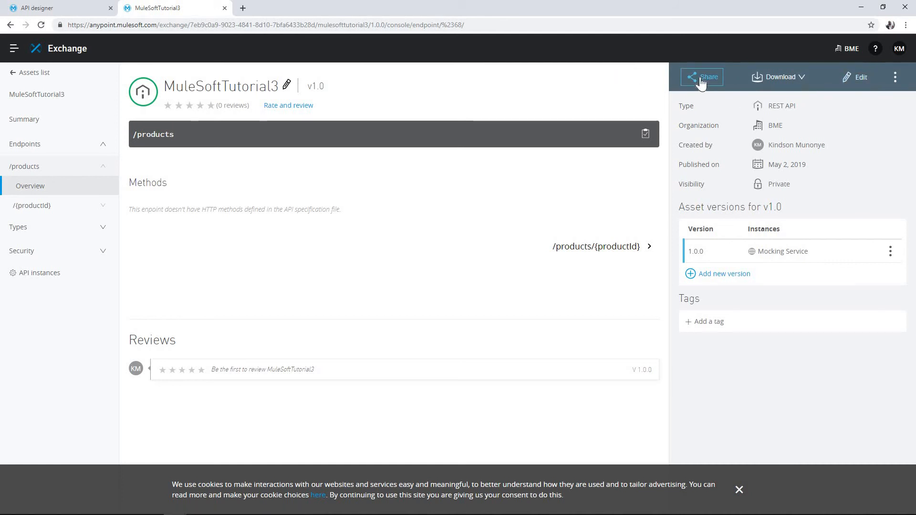
{"action": "left_click", "coordinate": [709, 77]}
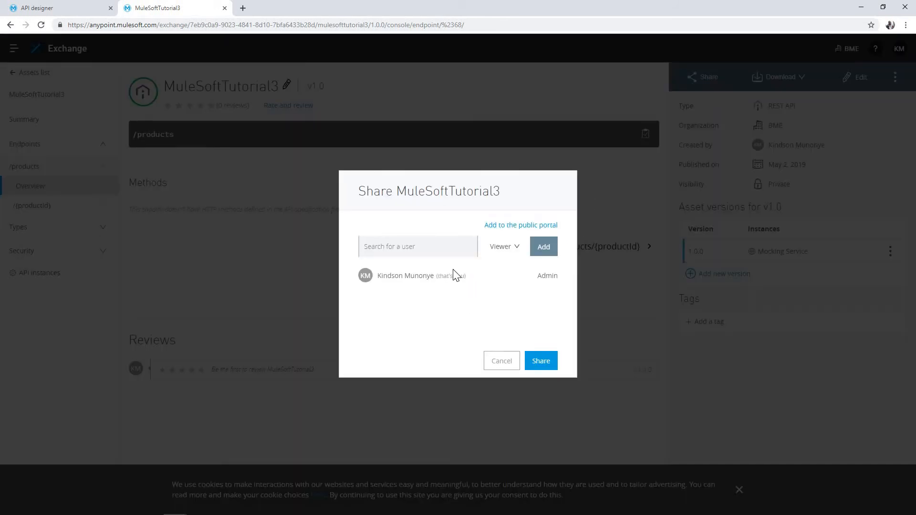
{"action": "left_click", "coordinate": [504, 246]}
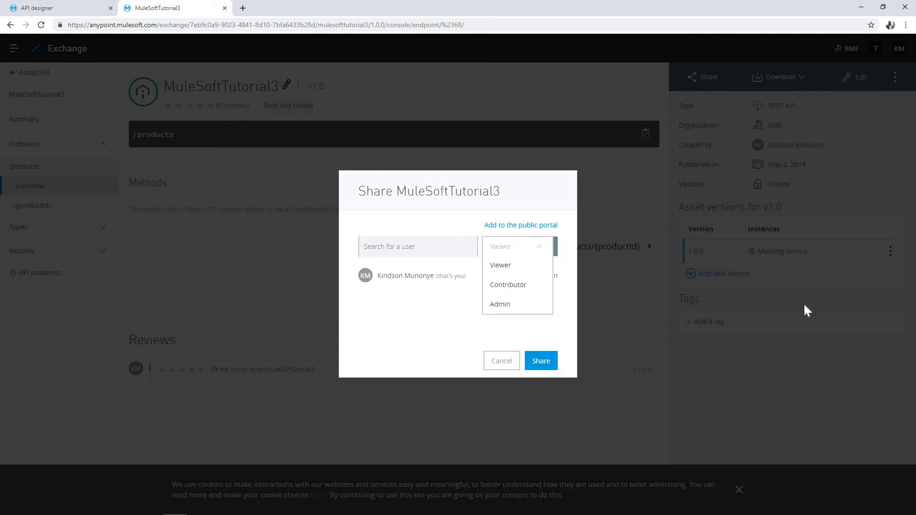
{"action": "left_click", "coordinate": [502, 361]}
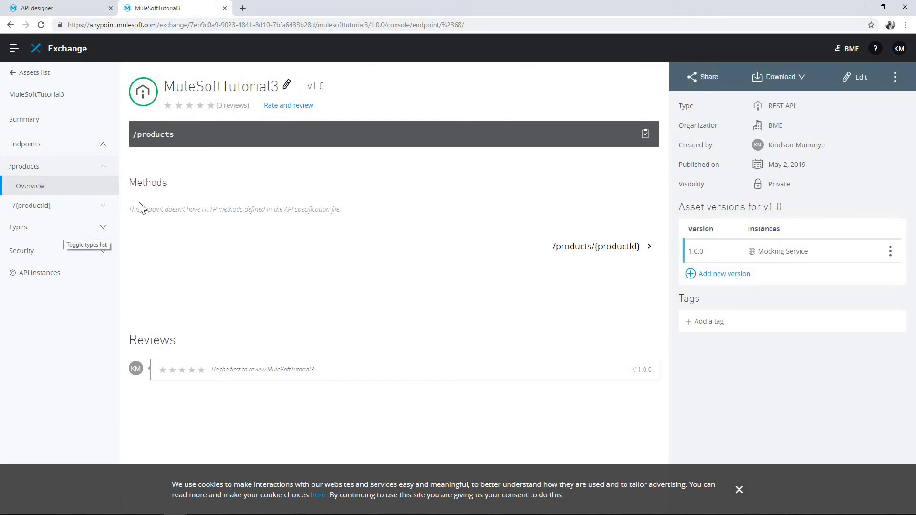
{"action": "mouse_move", "coordinate": [119, 123]}
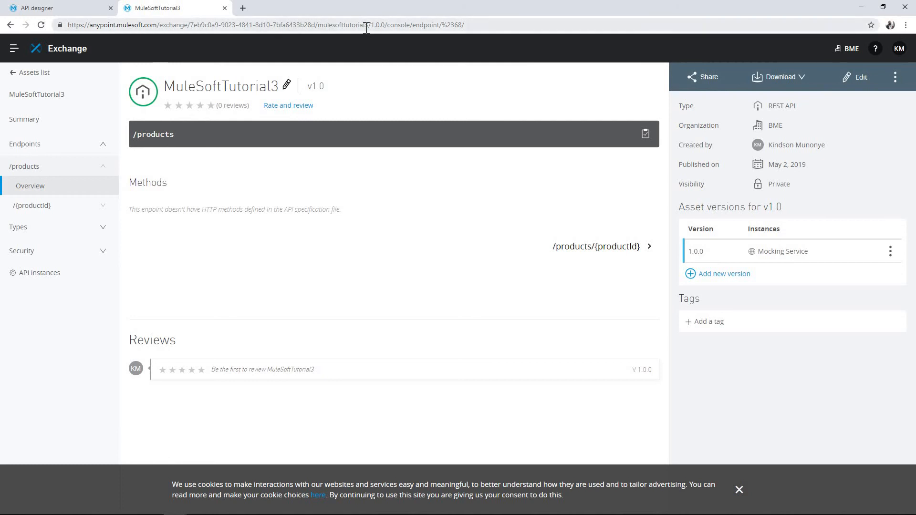
{"action": "mouse_move", "coordinate": [219, 132]}
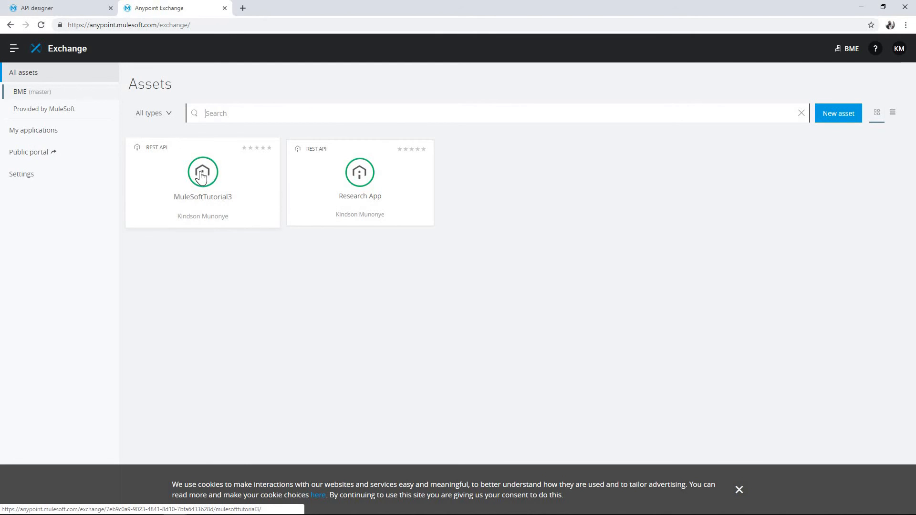
- Copy the MuleSoftTutorial3 asset page URL from the address bar
{"action": "left_click", "coordinate": [203, 171]}
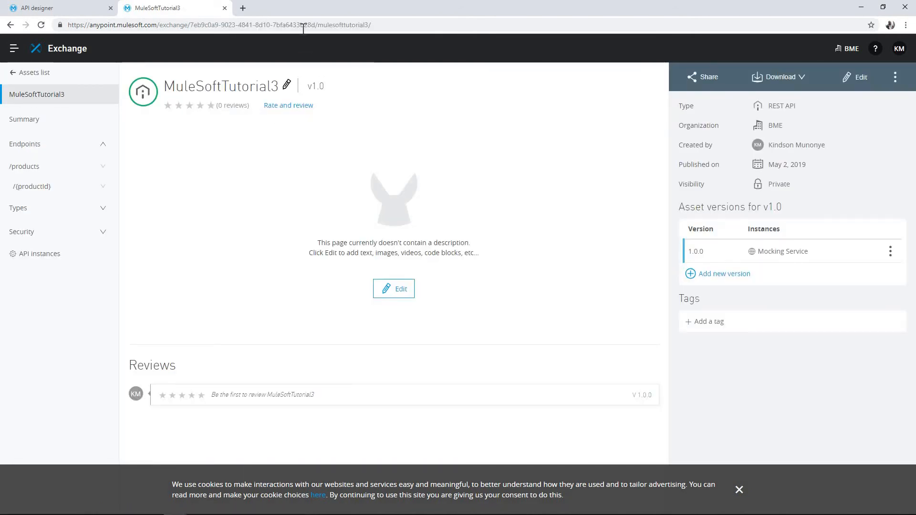
{"action": "right_click", "coordinate": [223, 25]}
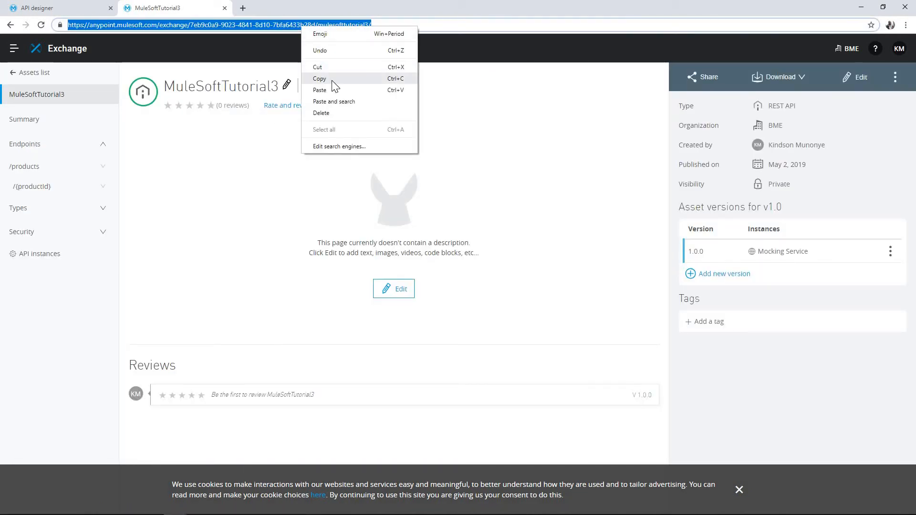
{"action": "left_click", "coordinate": [319, 78]}
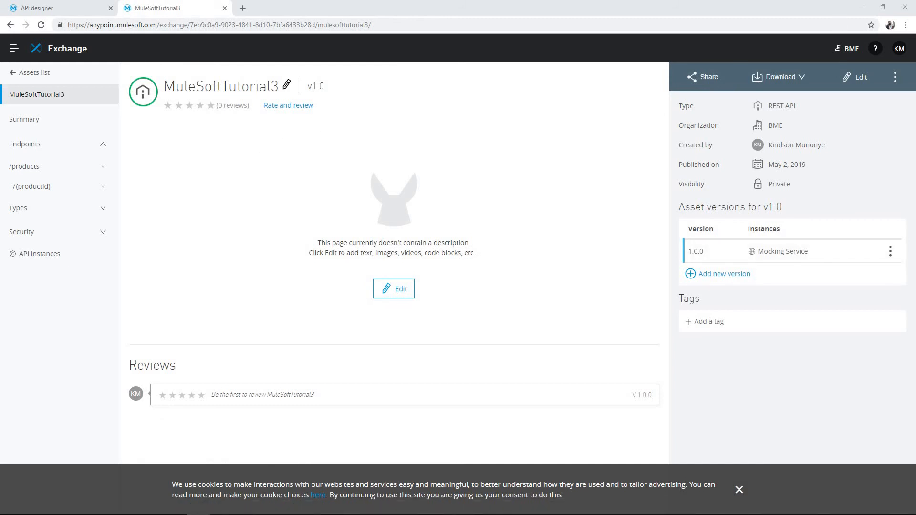
{"action": "mouse_move", "coordinate": [373, 130]}
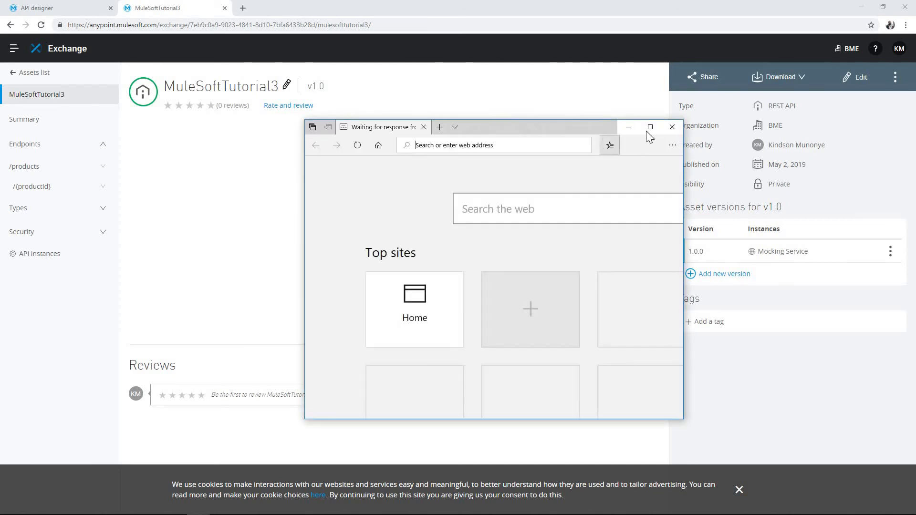
- Load the asset URL in maximized Edge, landing on the Anypoint Platform sign-in page
{"action": "left_click", "coordinate": [650, 126]}
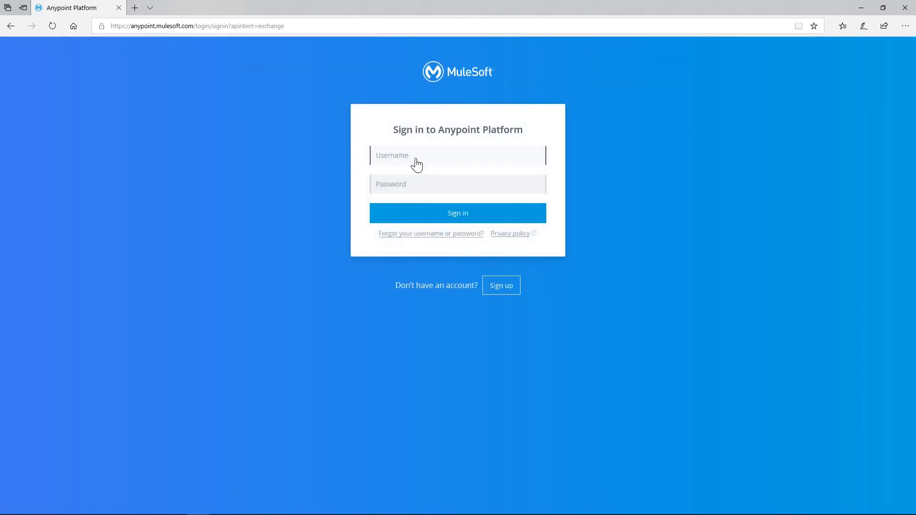
{"action": "left_click", "coordinate": [420, 155]}
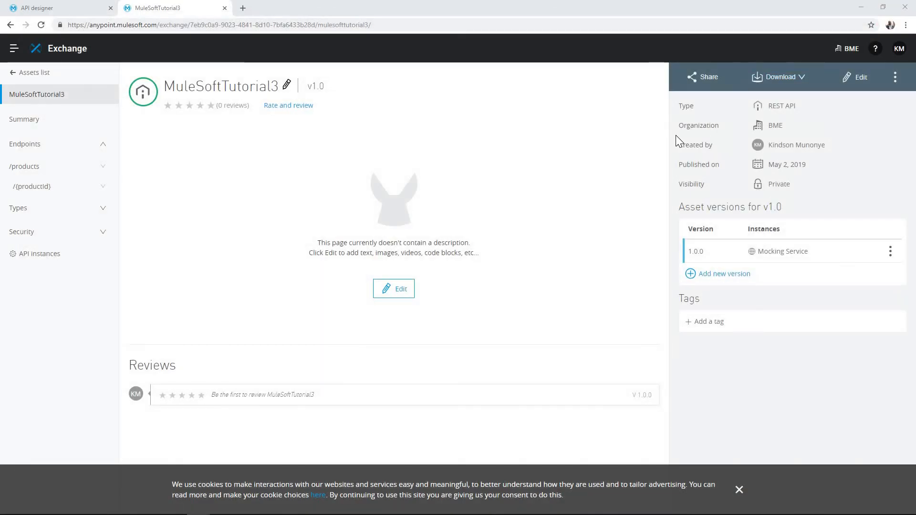
{"action": "mouse_move", "coordinate": [109, 75]}
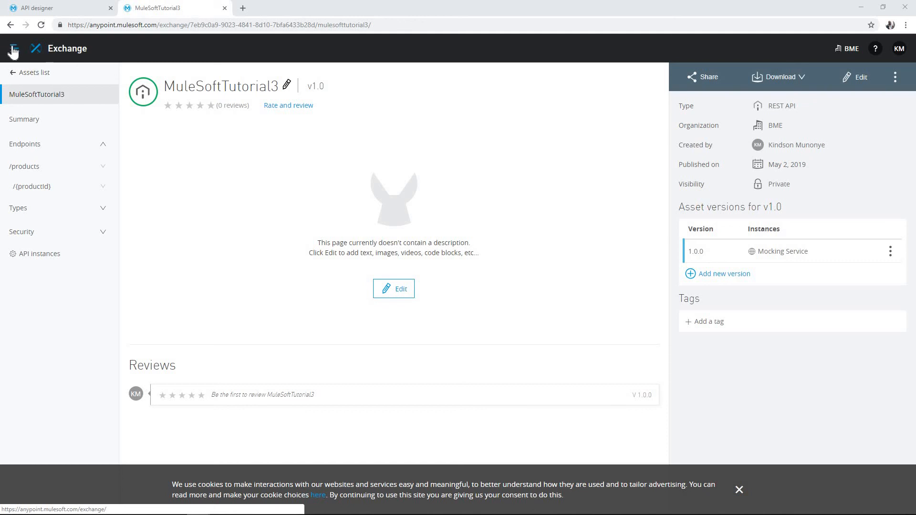
{"action": "left_click", "coordinate": [13, 47]}
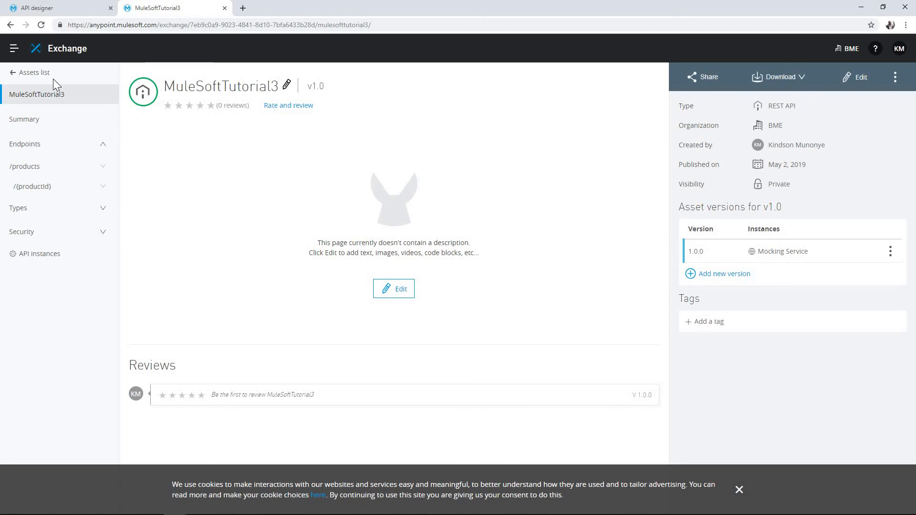
{"action": "mouse_move", "coordinate": [434, 196]}
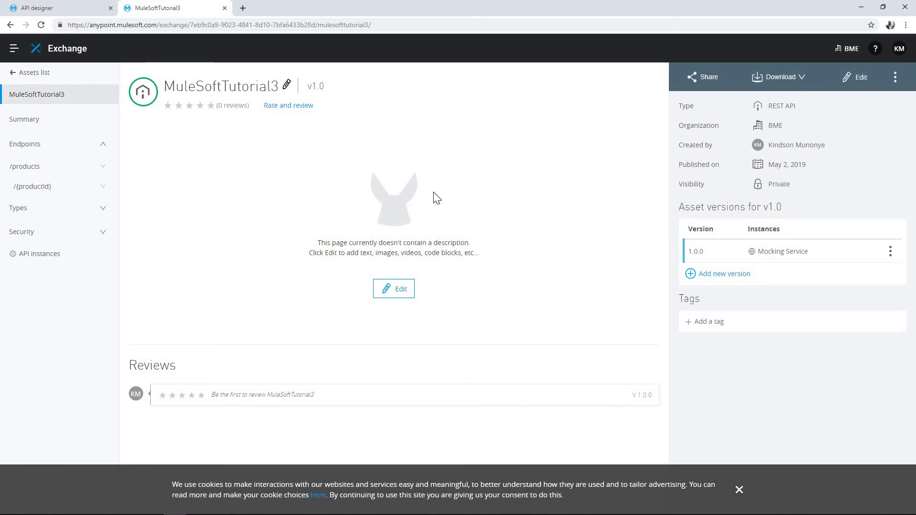